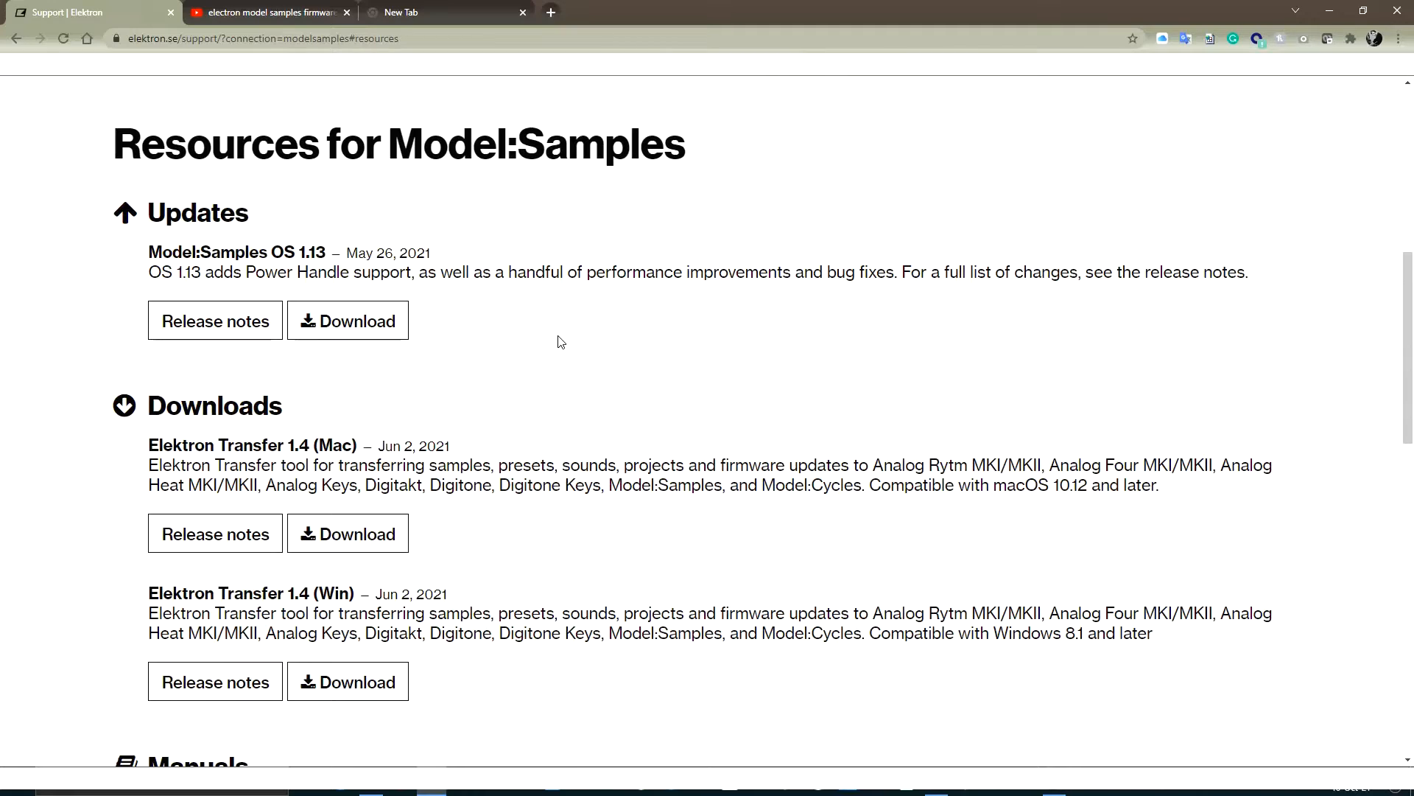
pyautogui.moveTo(652, 178)
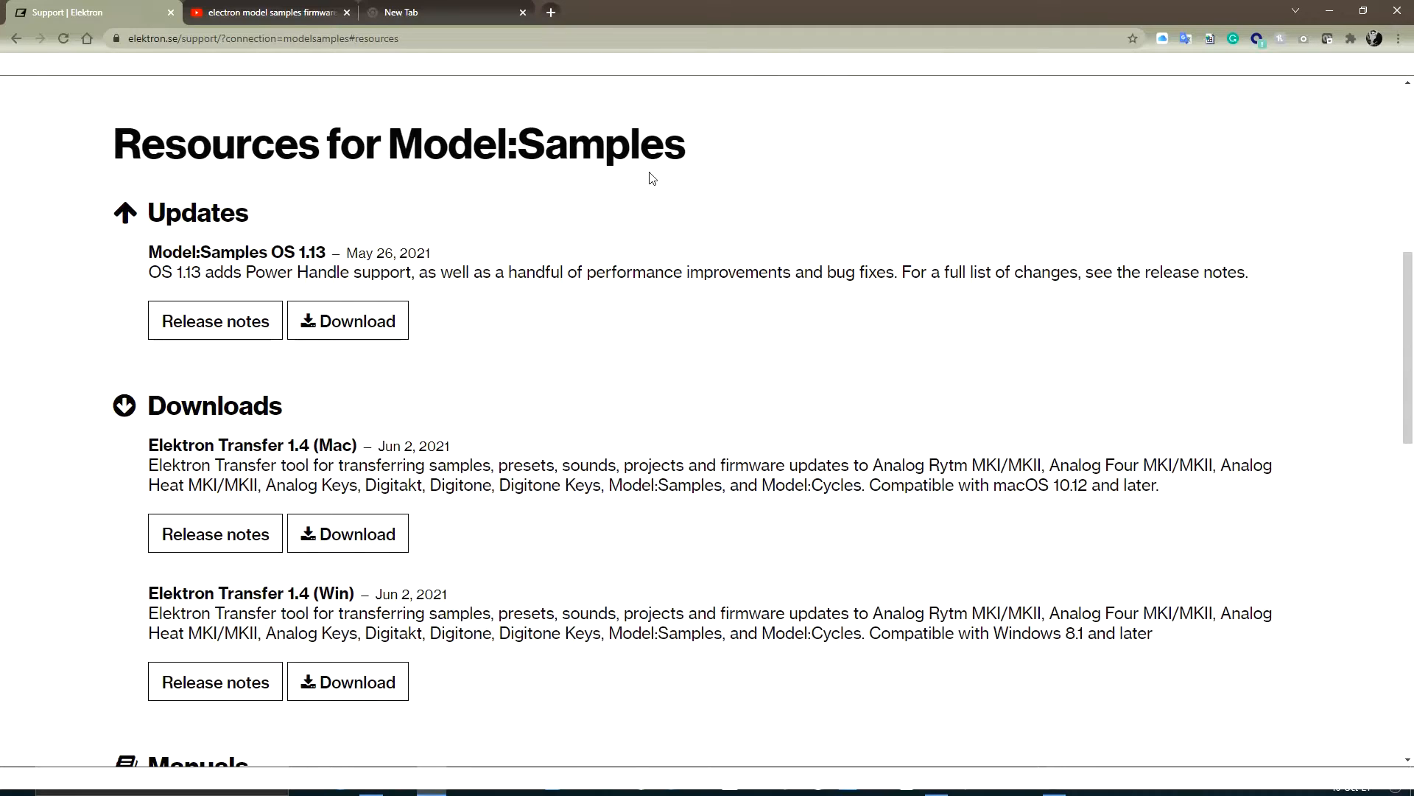
pyautogui.moveTo(633, 240)
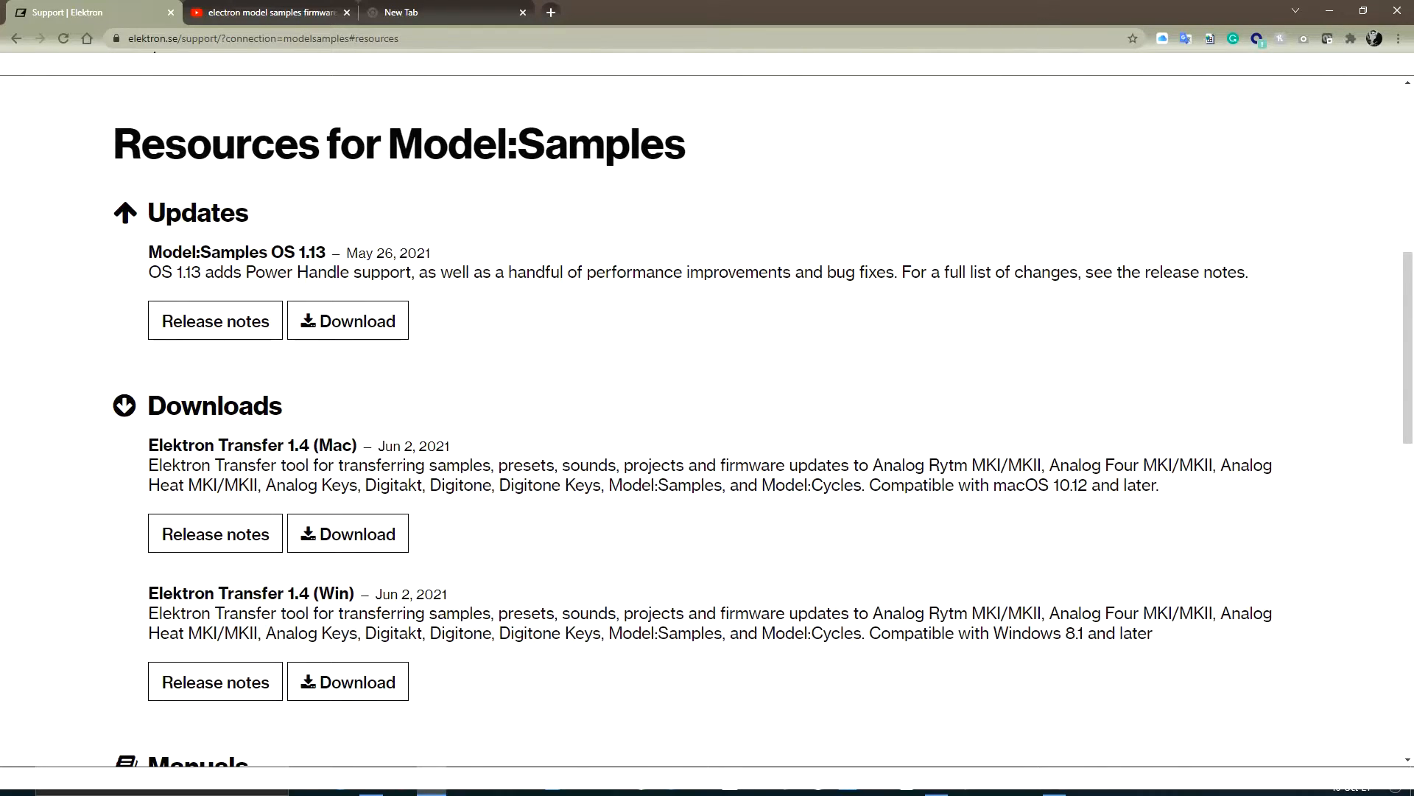
pyautogui.moveTo(295, 137)
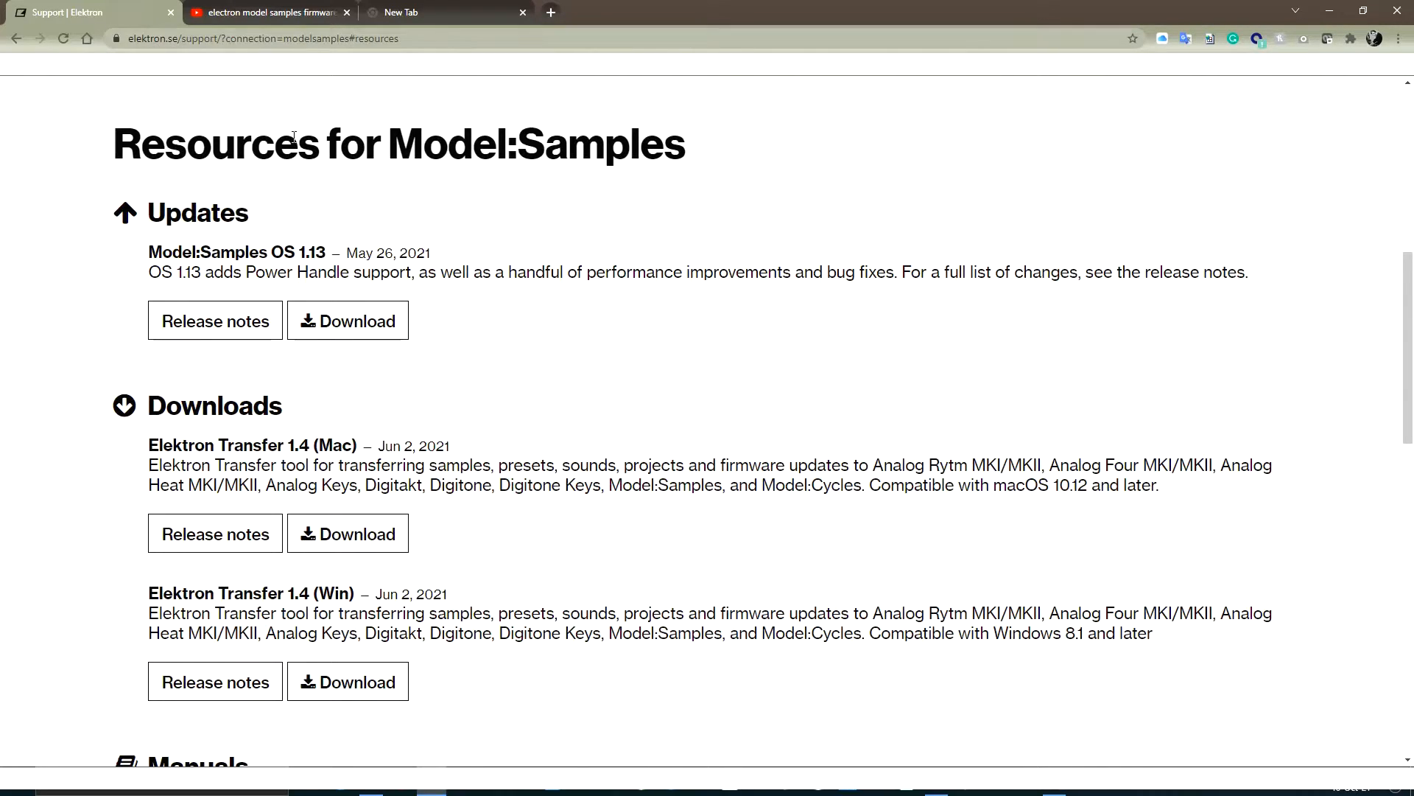
pyautogui.moveTo(501, 267)
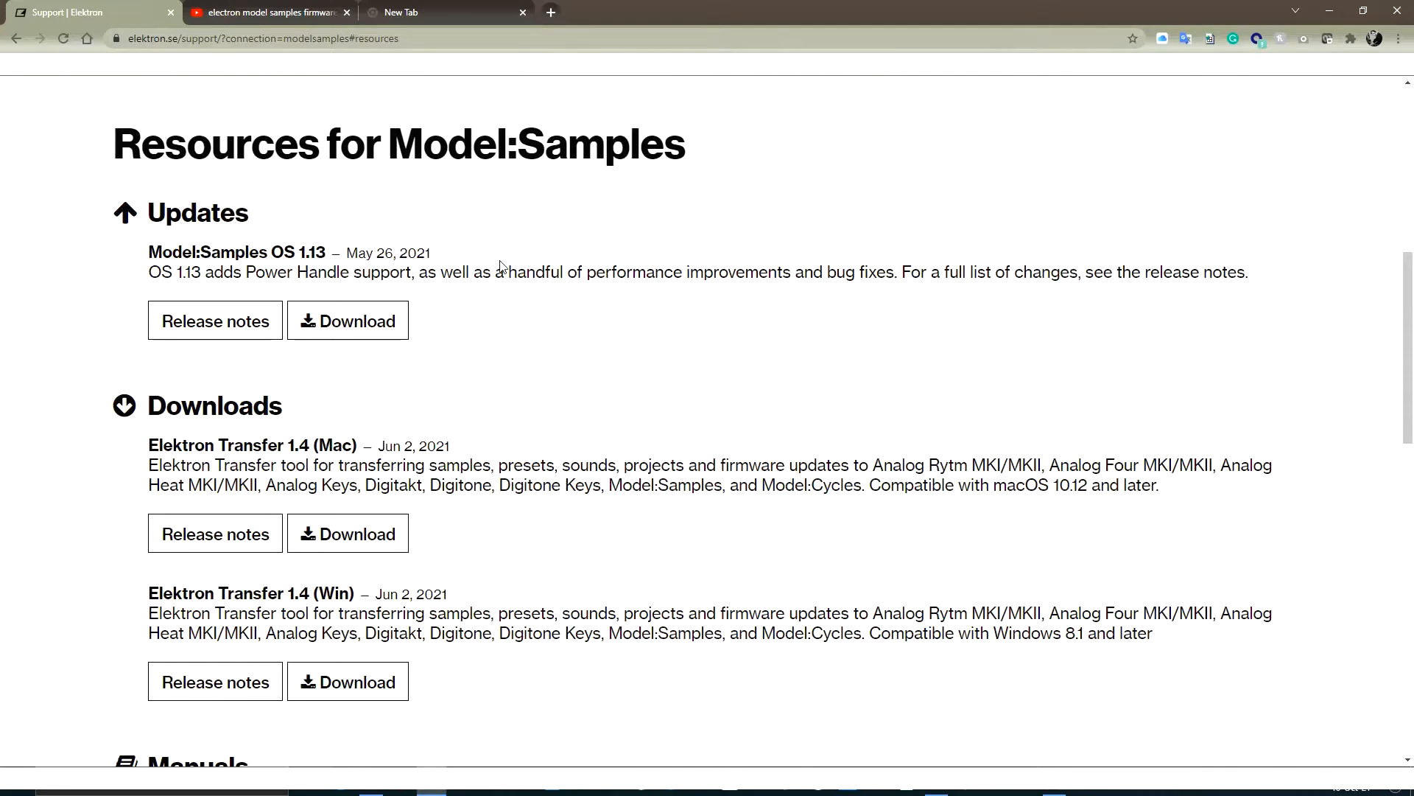
pyautogui.moveTo(442, 400)
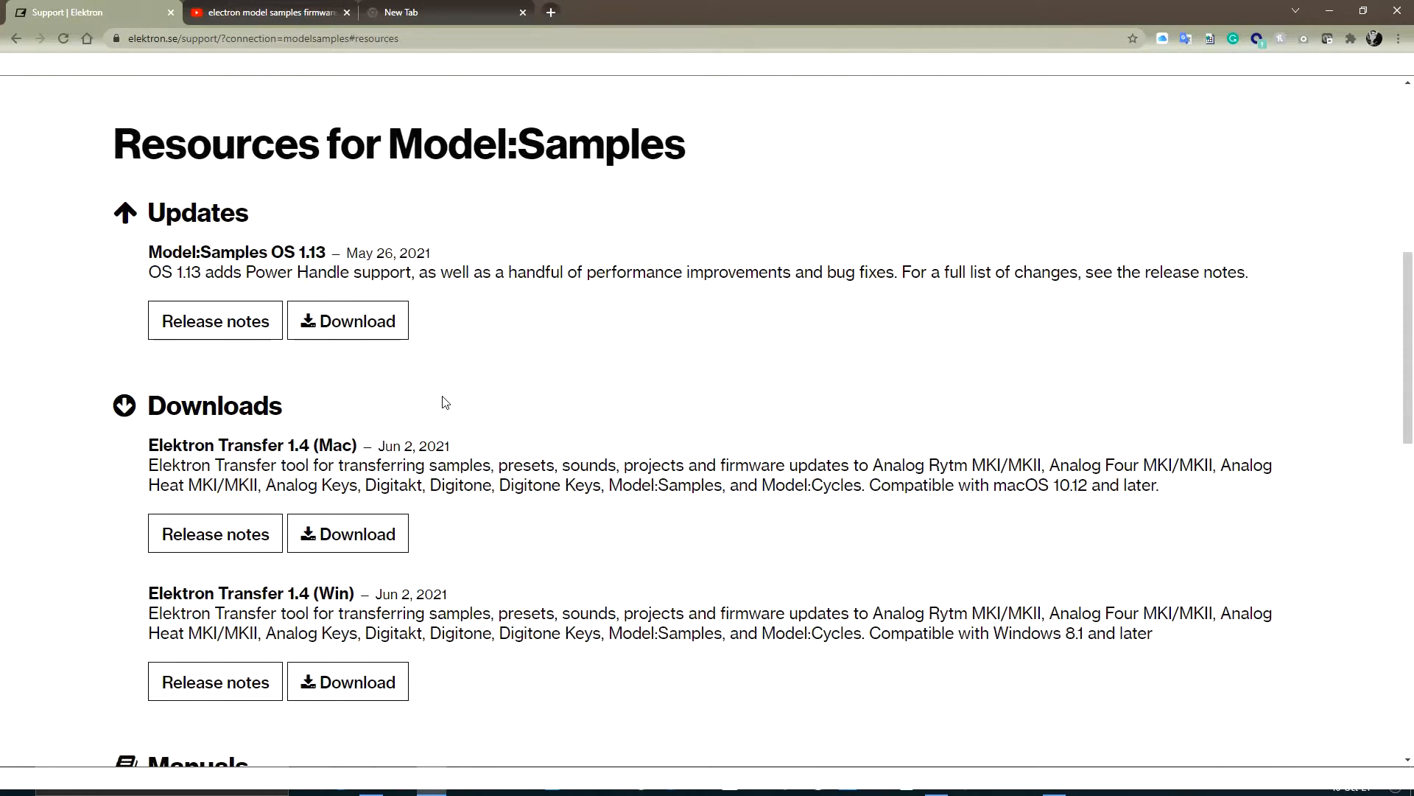
pyautogui.moveTo(375, 379)
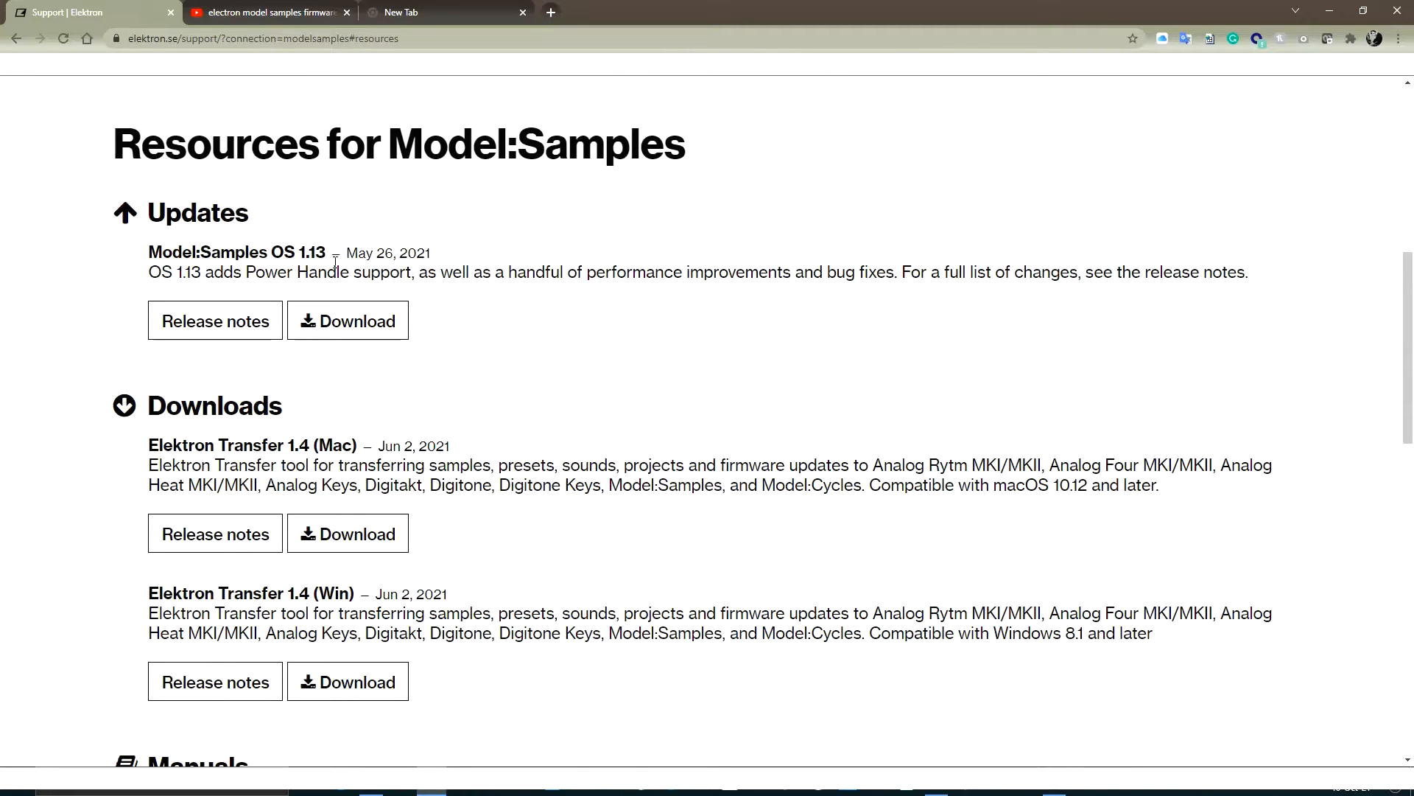
pyautogui.moveTo(348, 321)
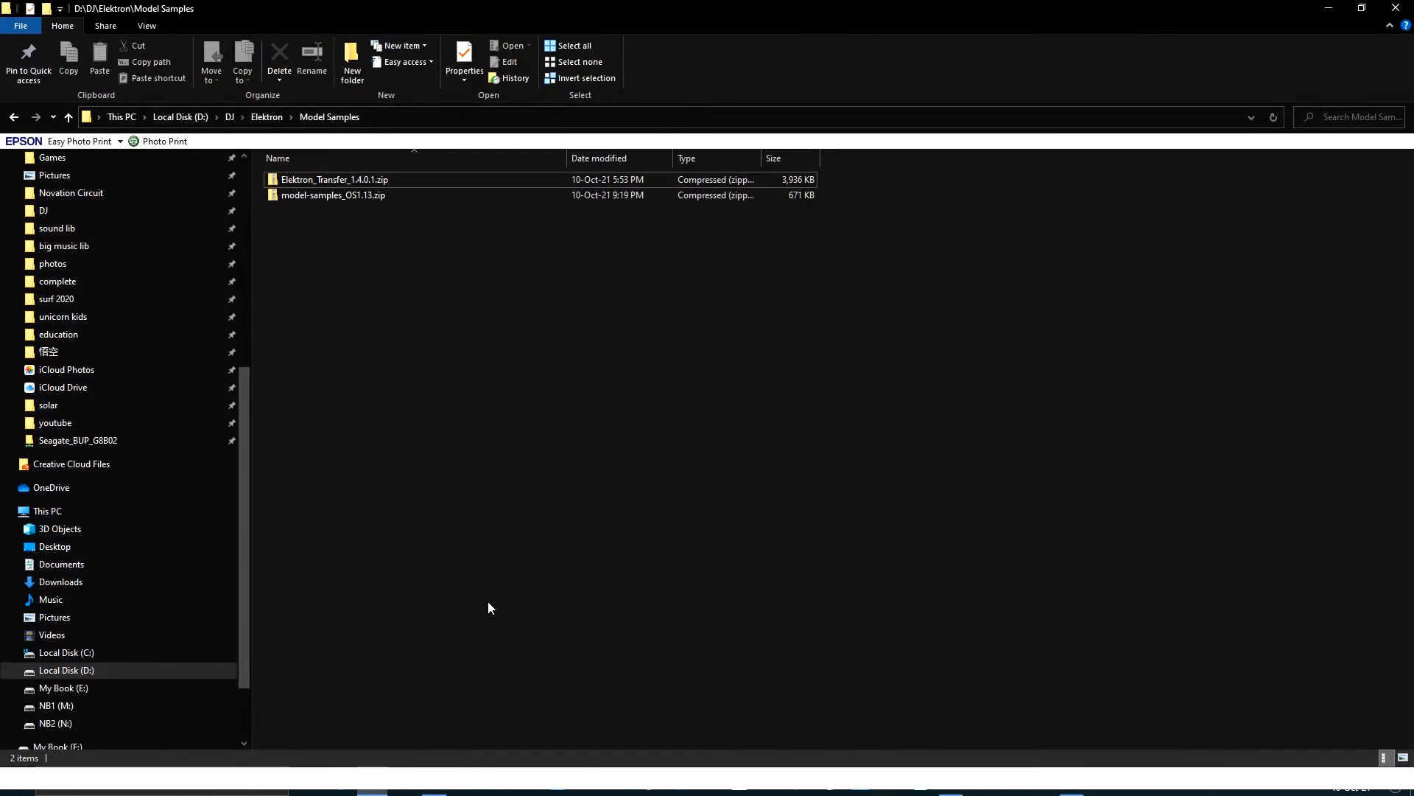
# Extract the OS 1.13 firmware zip into its own folder.
pyautogui.click(335, 194)
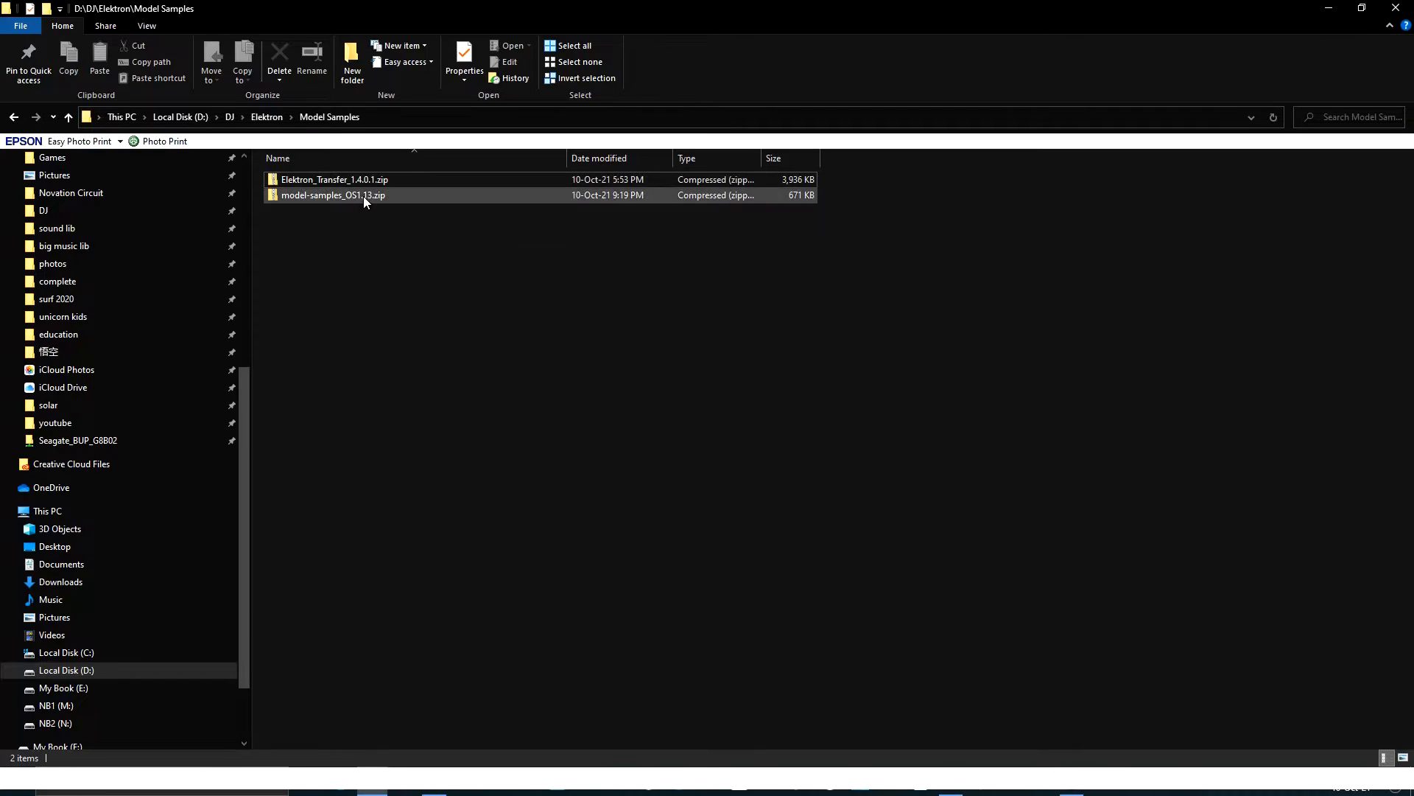
pyautogui.click(335, 194)
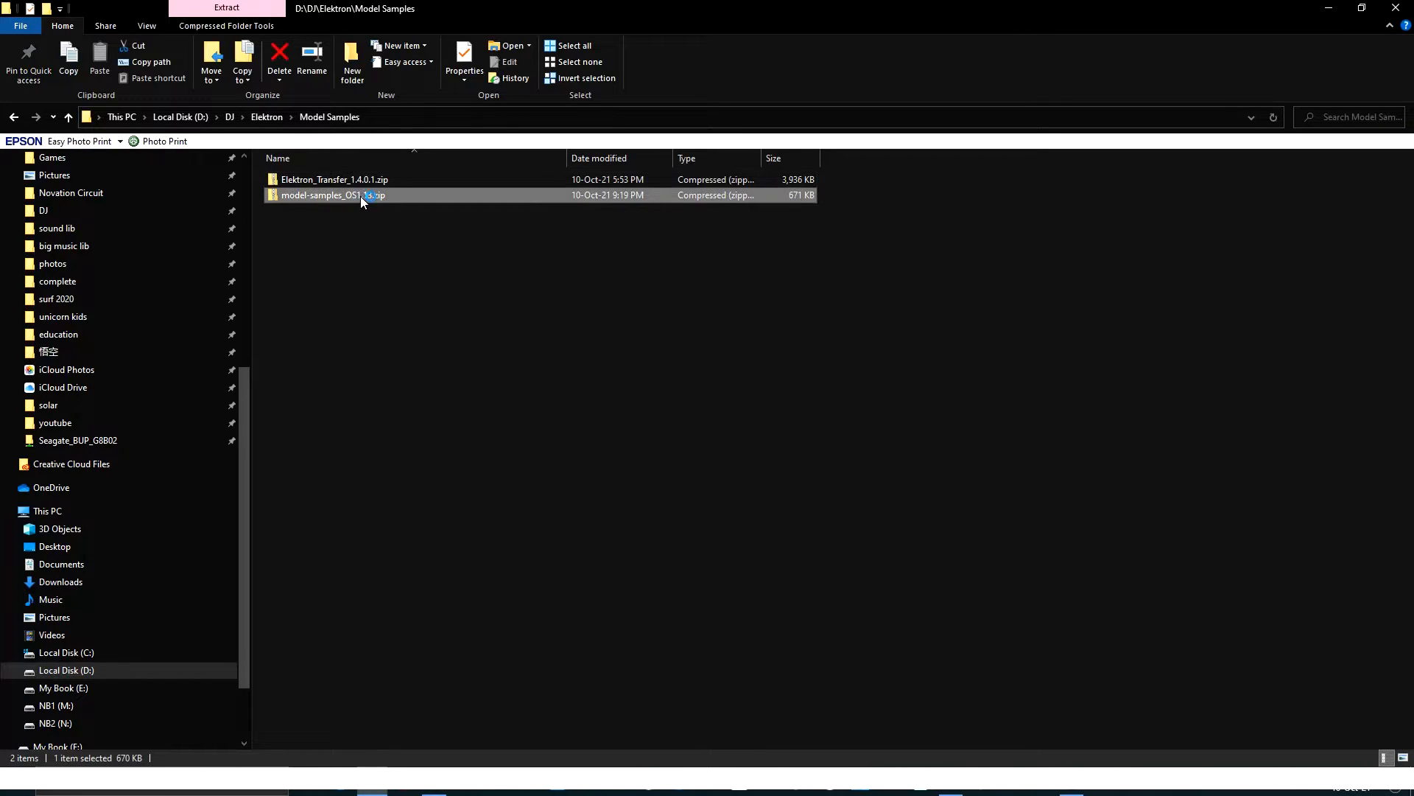
pyautogui.rightClick(331, 194)
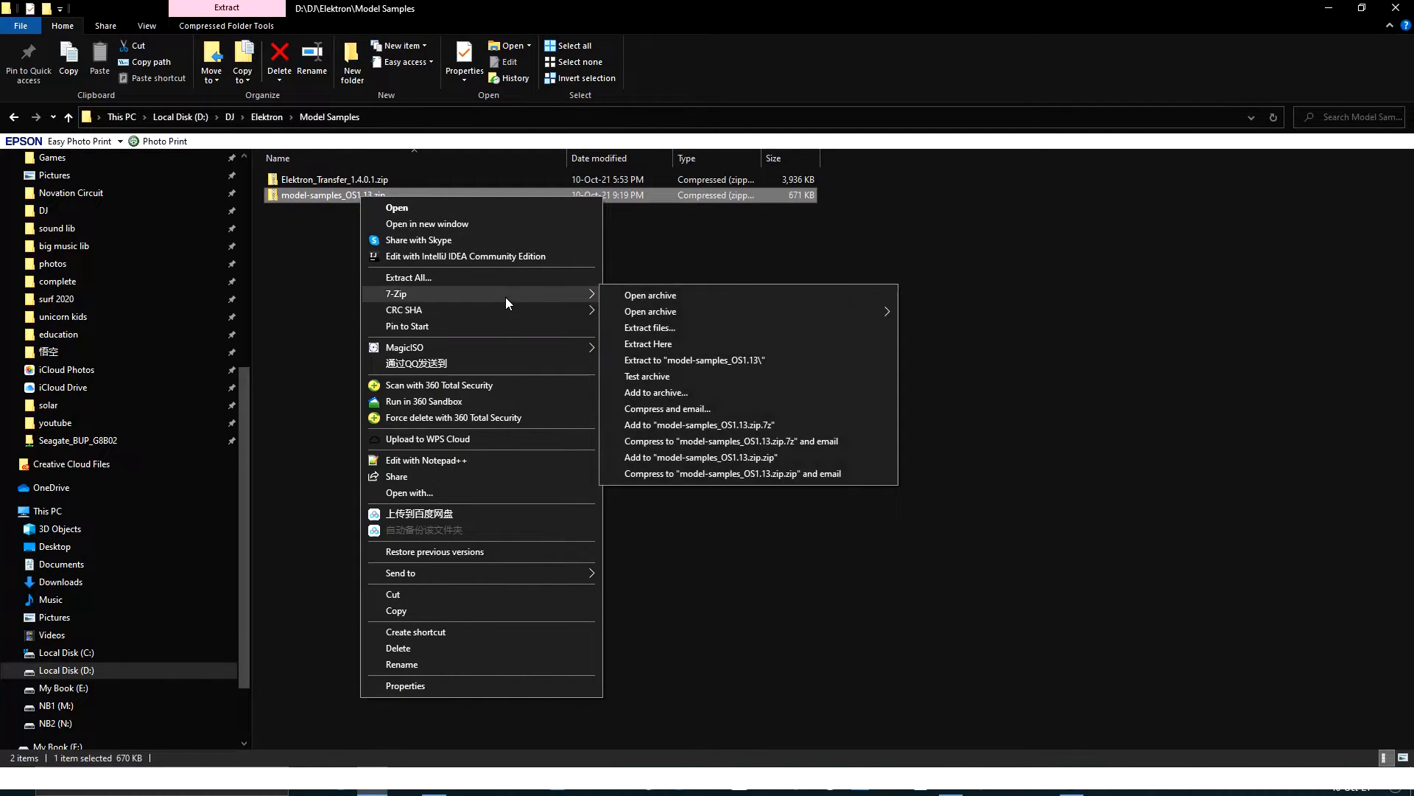
pyautogui.click(408, 277)
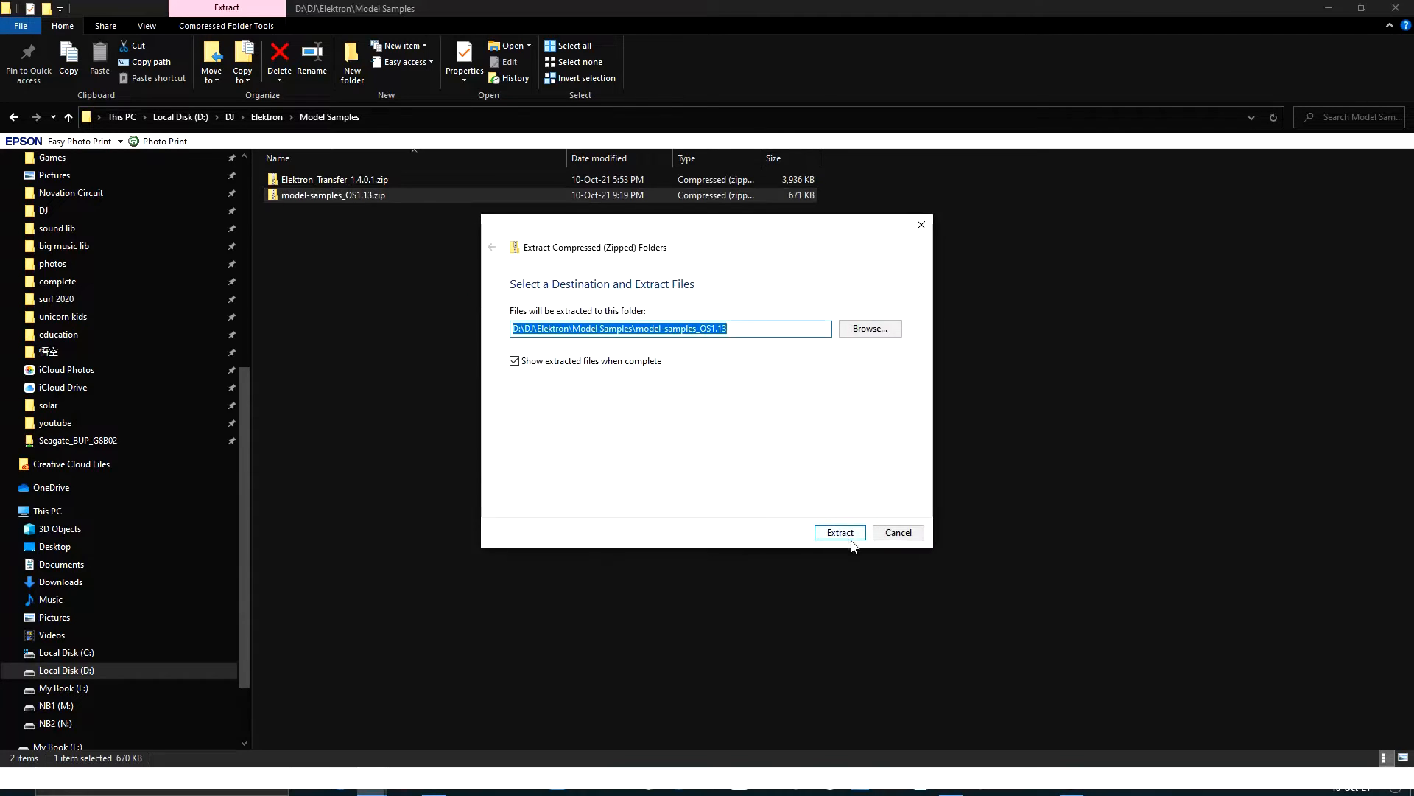
pyautogui.click(839, 532)
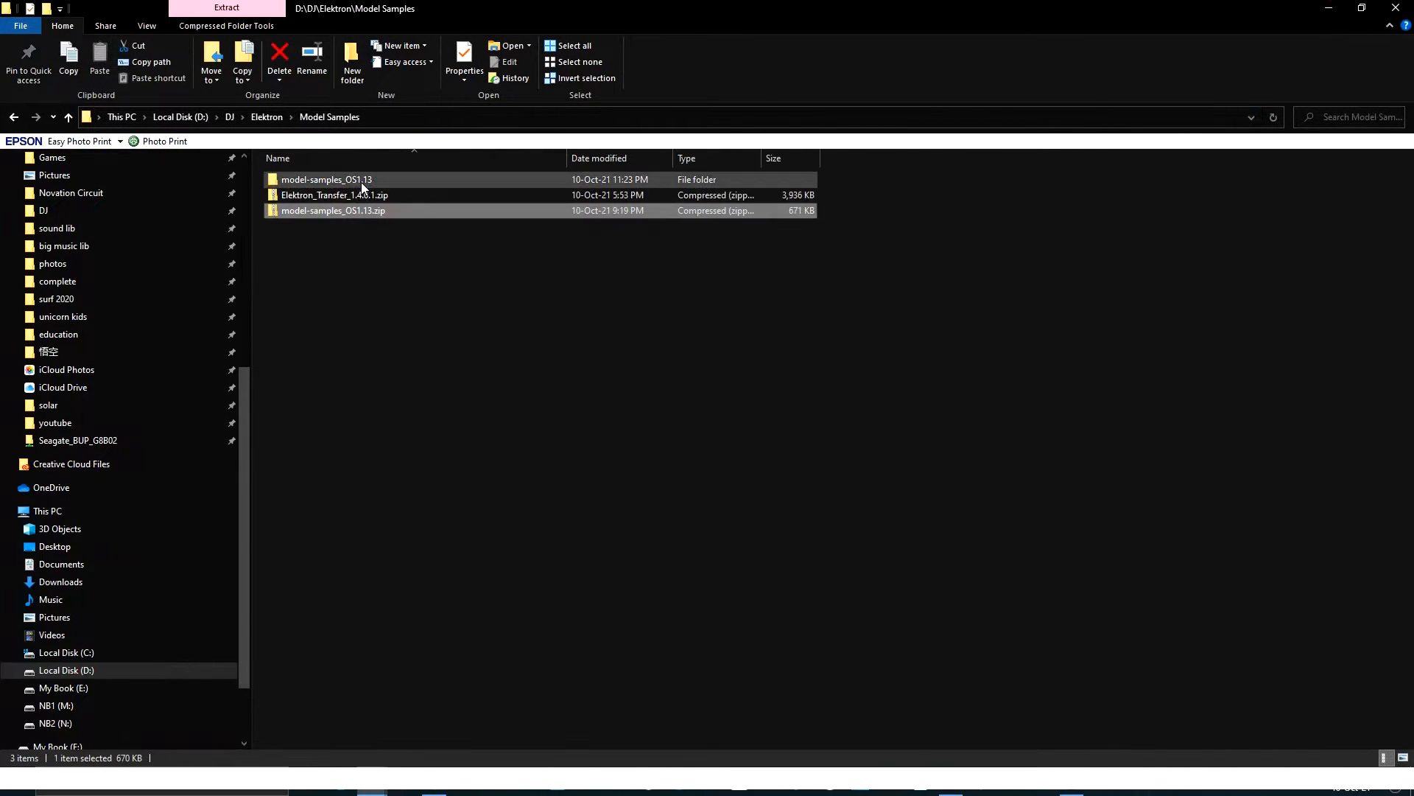
# Extract the Elektron Transfer zip into its own folder, then select both zips for deletion.
pyautogui.rightClick(334, 195)
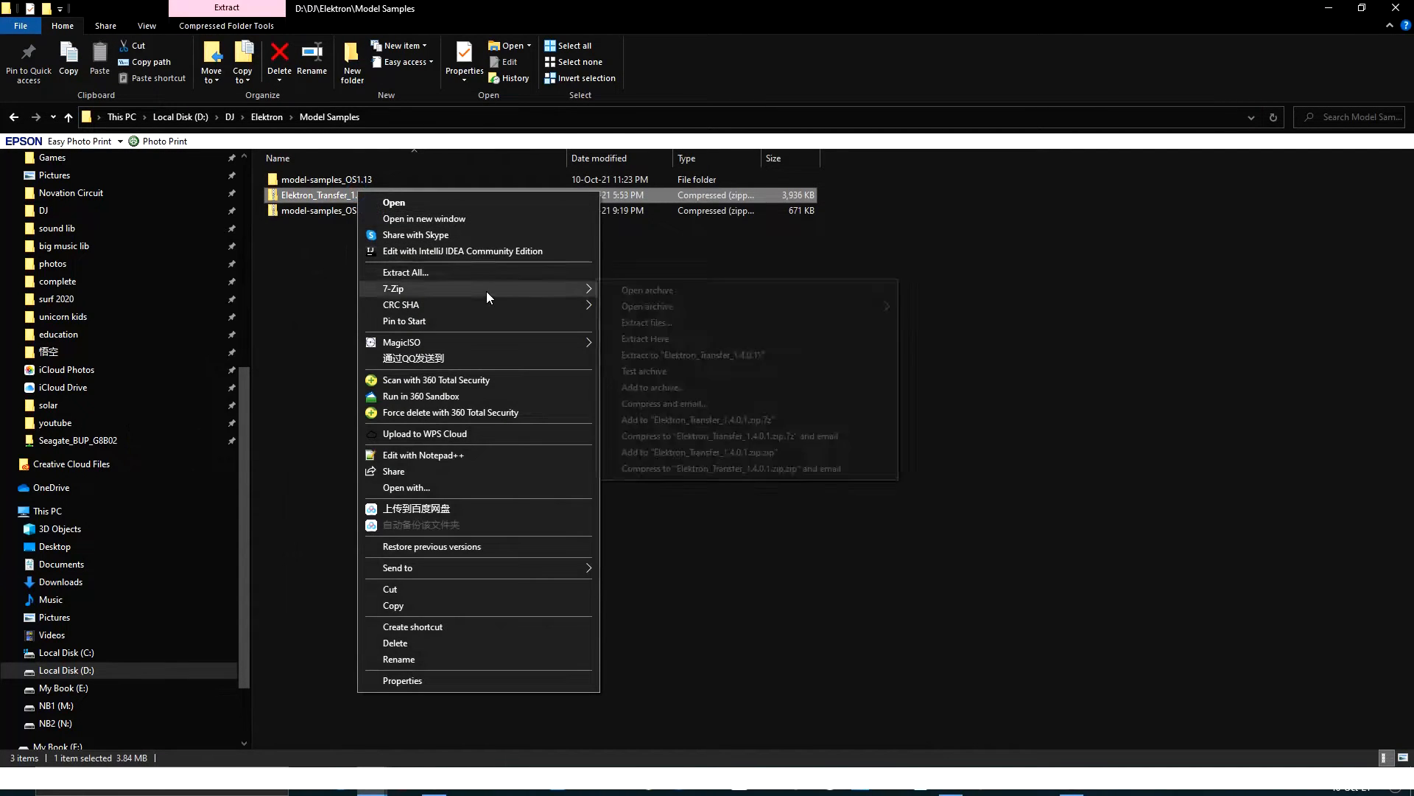
pyautogui.click(405, 271)
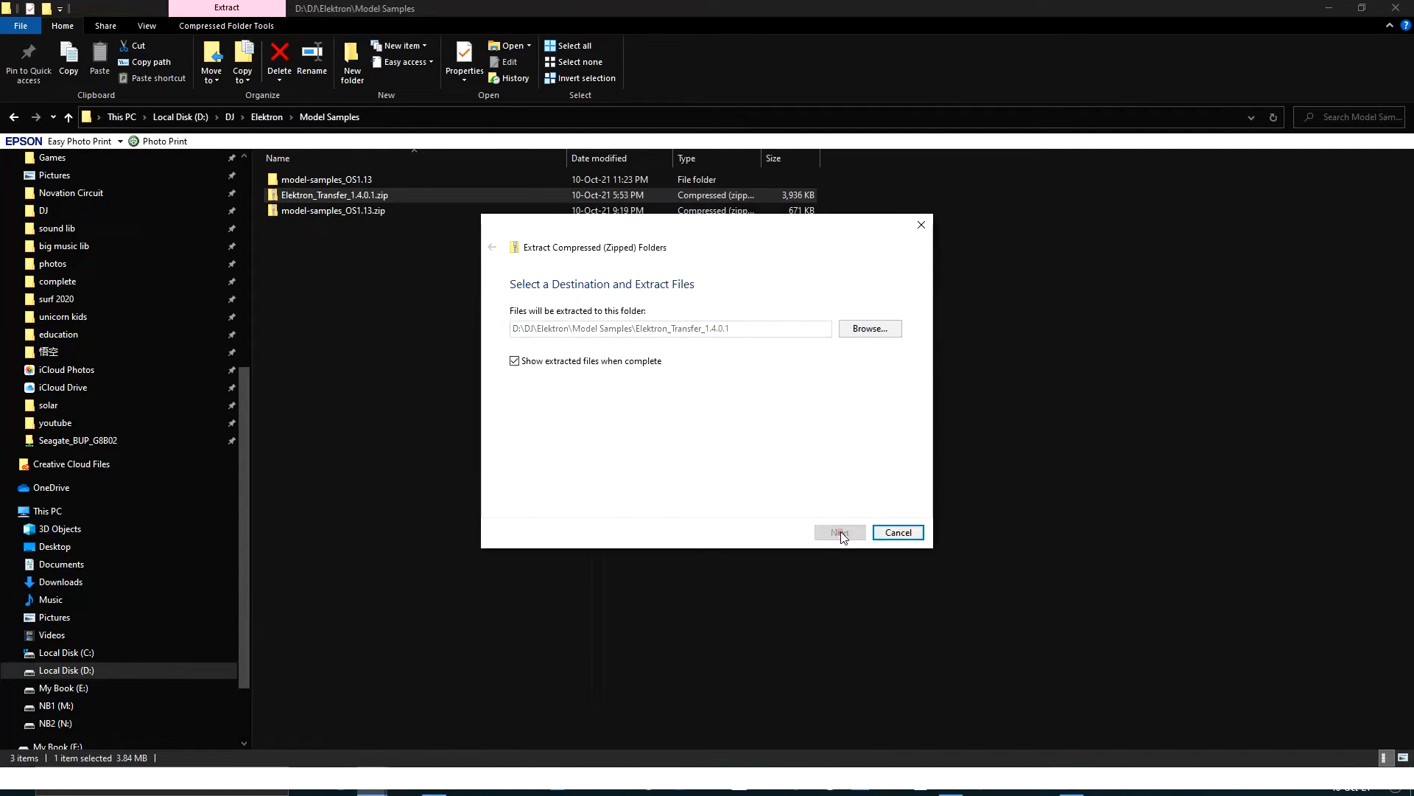
pyautogui.click(838, 532)
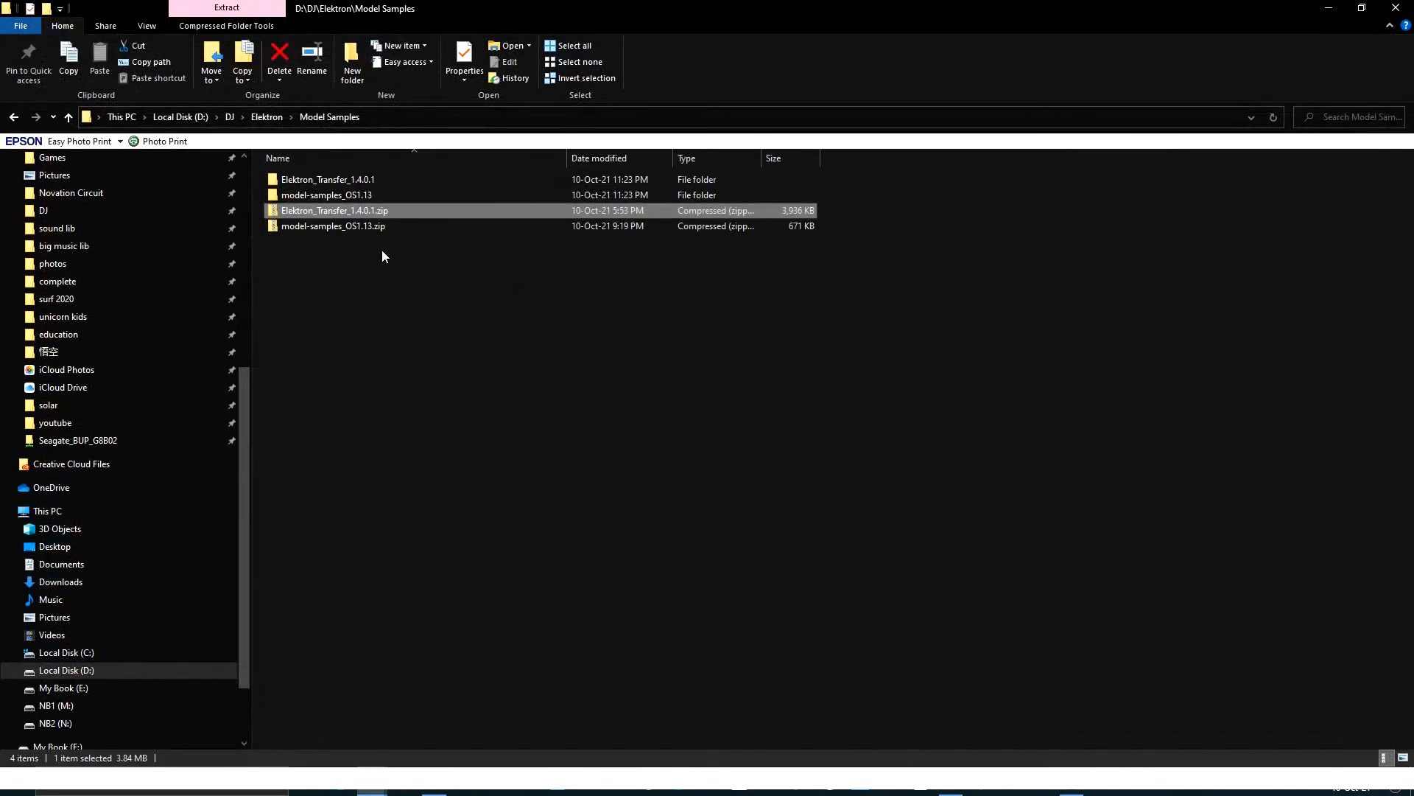
pyautogui.click(327, 194)
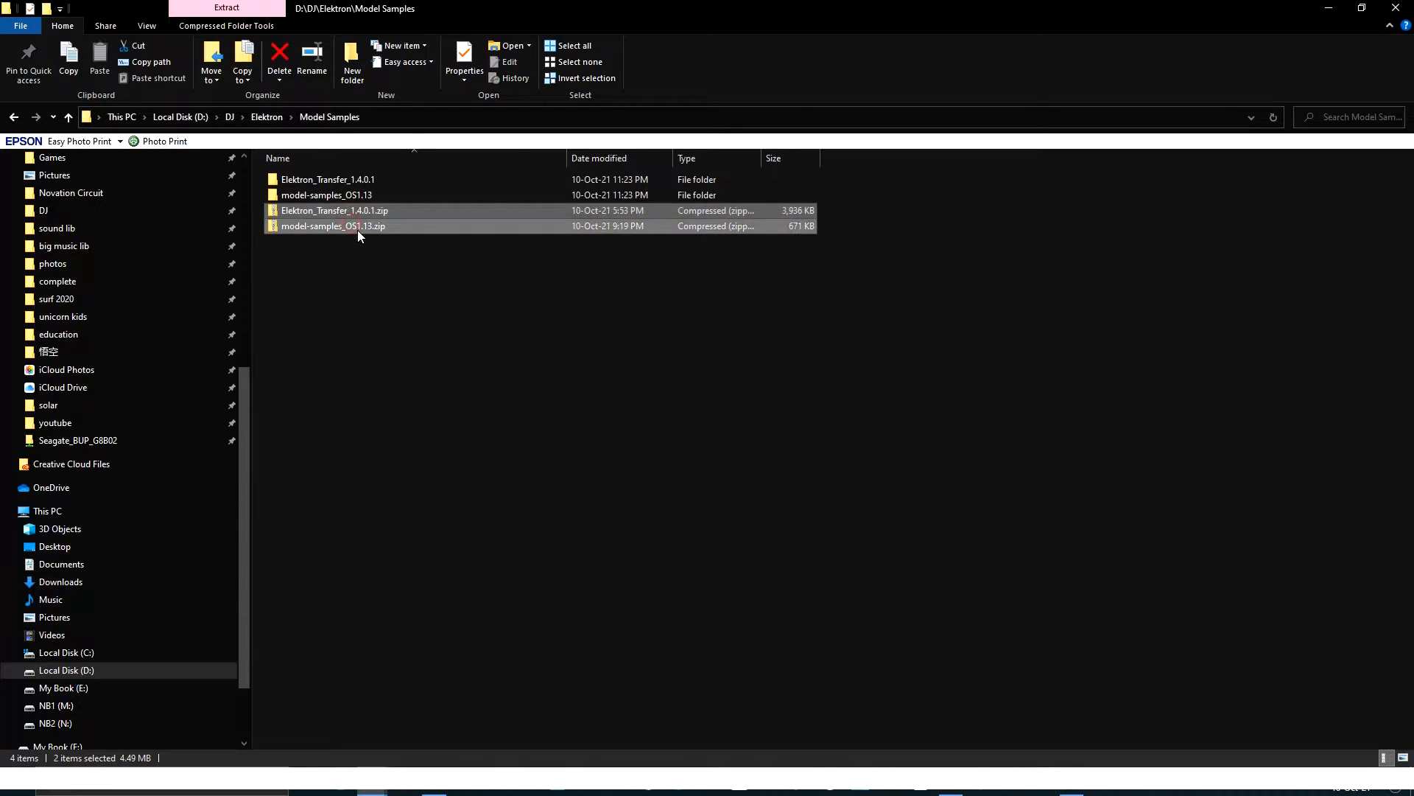
pyautogui.click(279, 59)
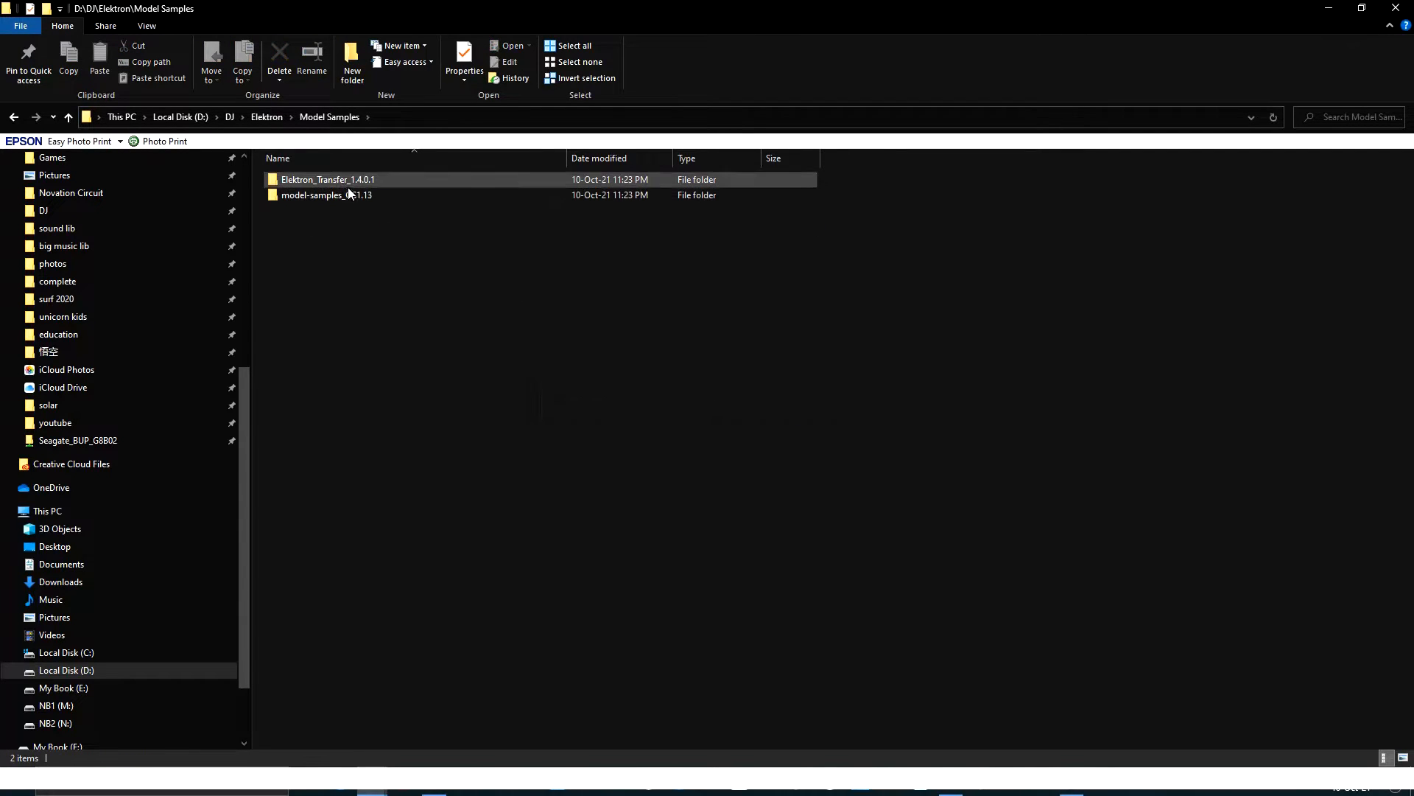
# Launch the Elektron_Transfer_1.4.0.1 .msi installer and cancel the setup.
pyautogui.doubleClick(327, 178)
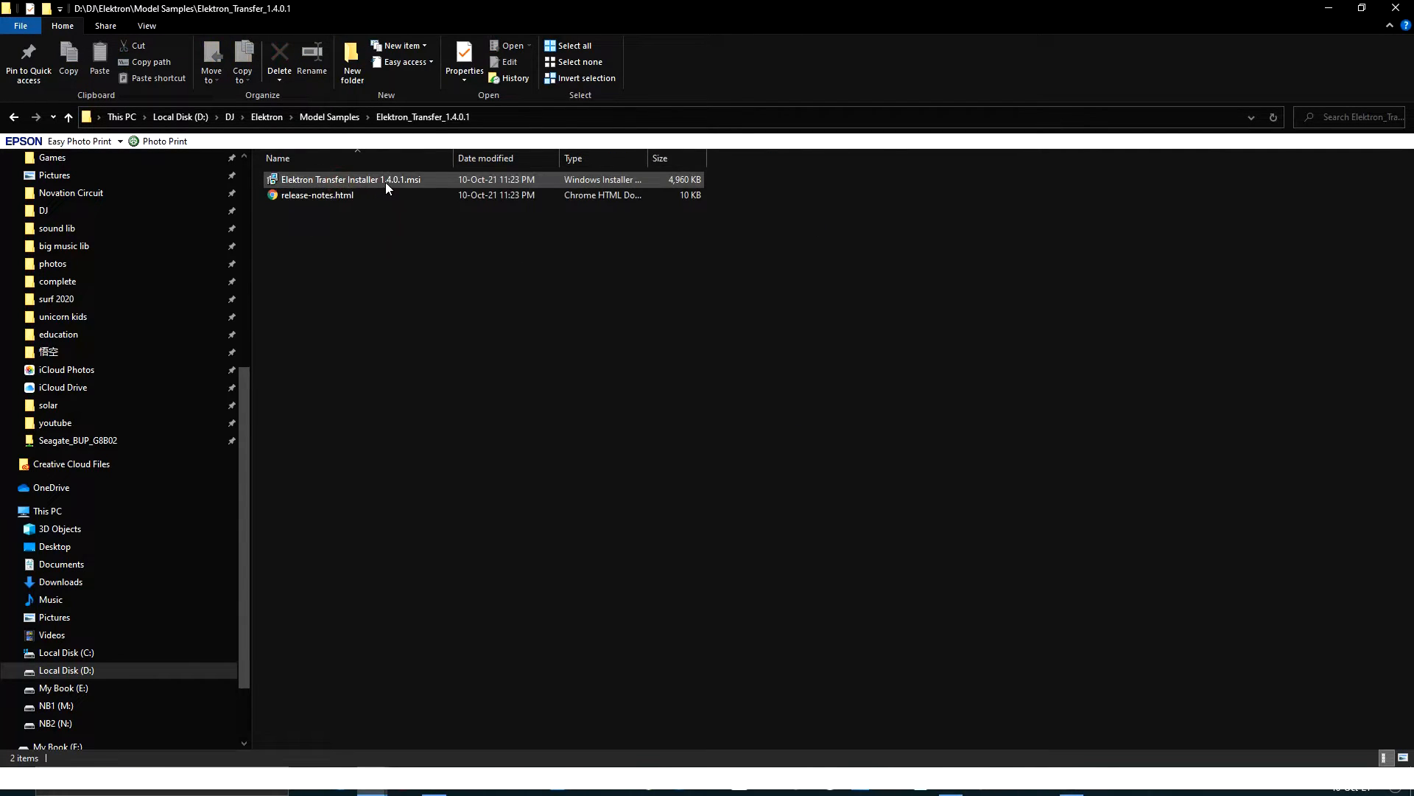
pyautogui.click(351, 180)
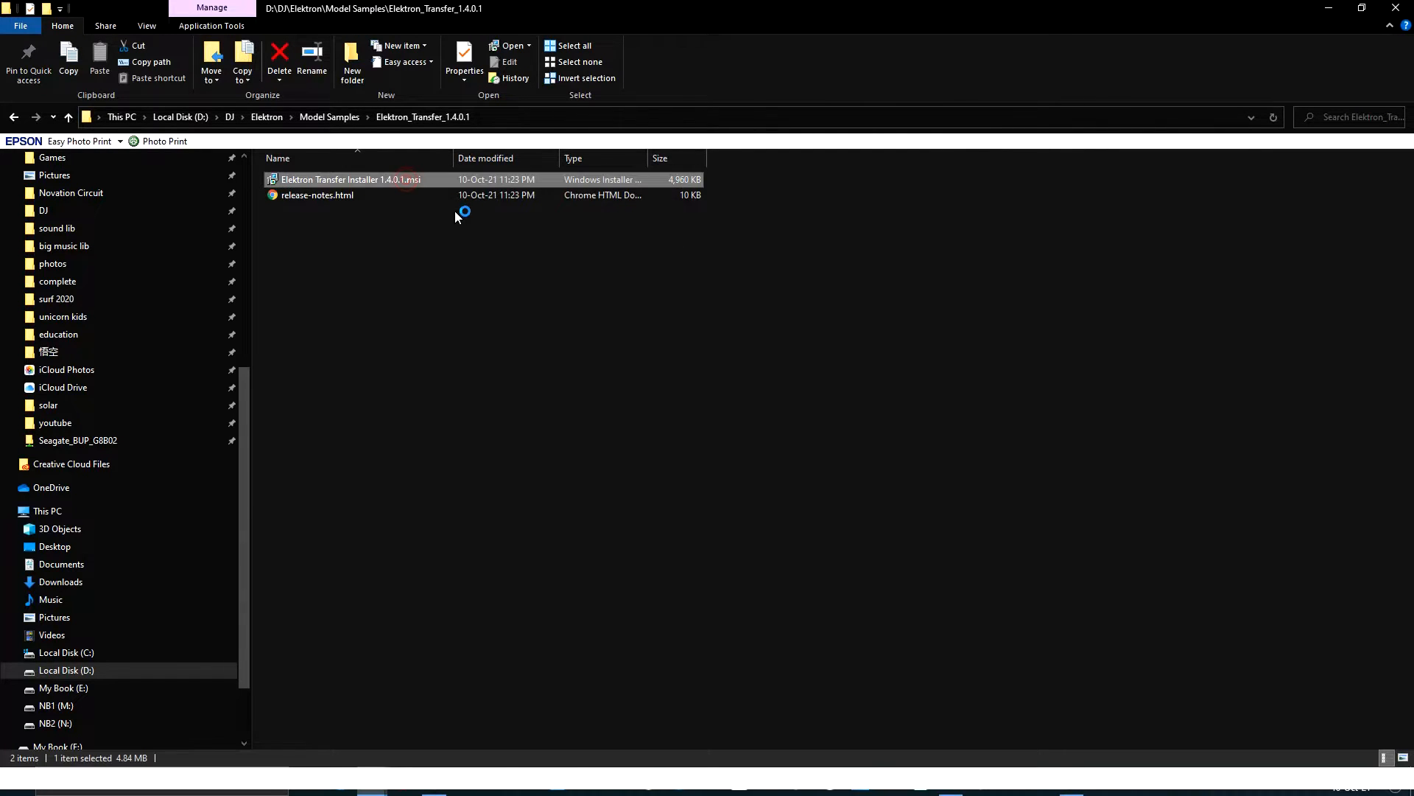
pyautogui.doubleClick(350, 180)
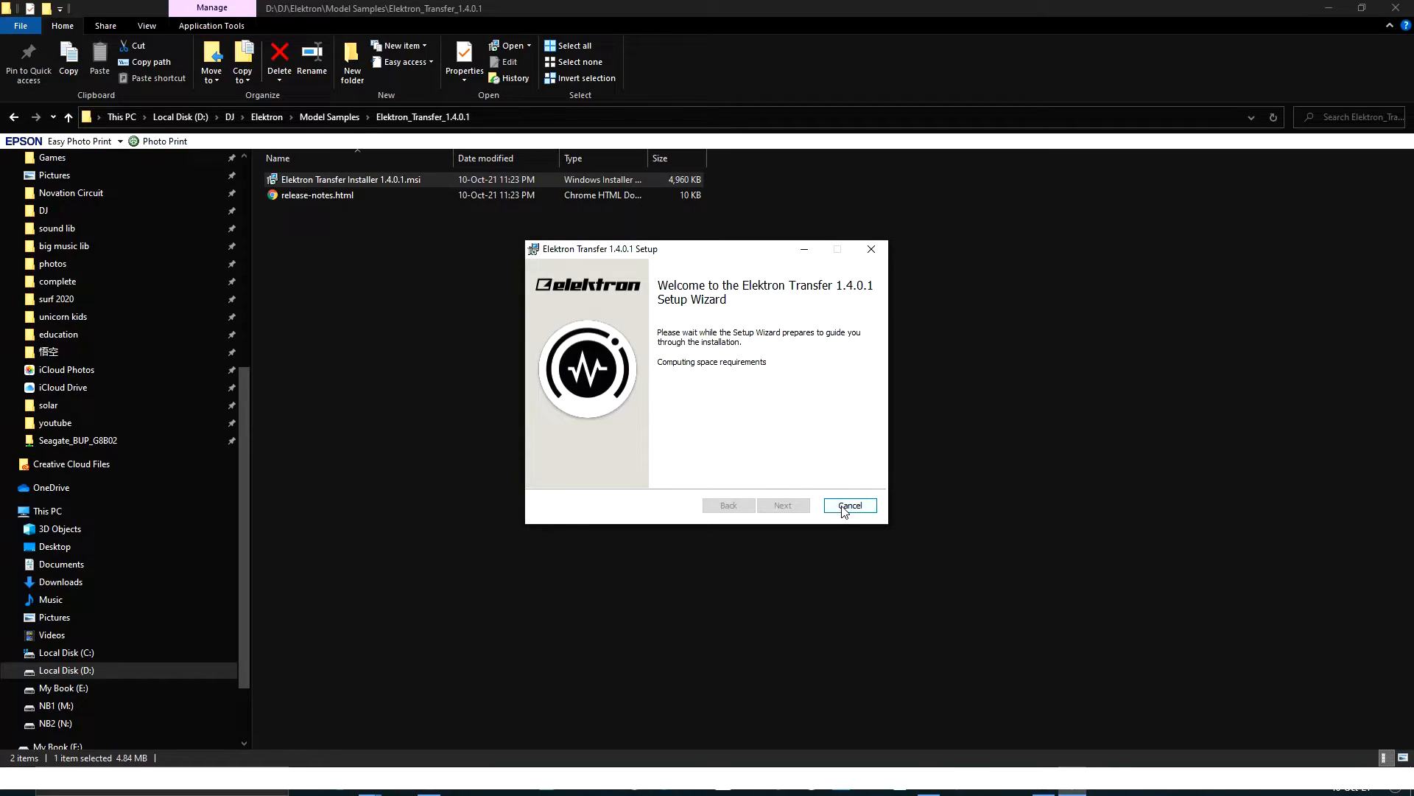
pyautogui.click(849, 505)
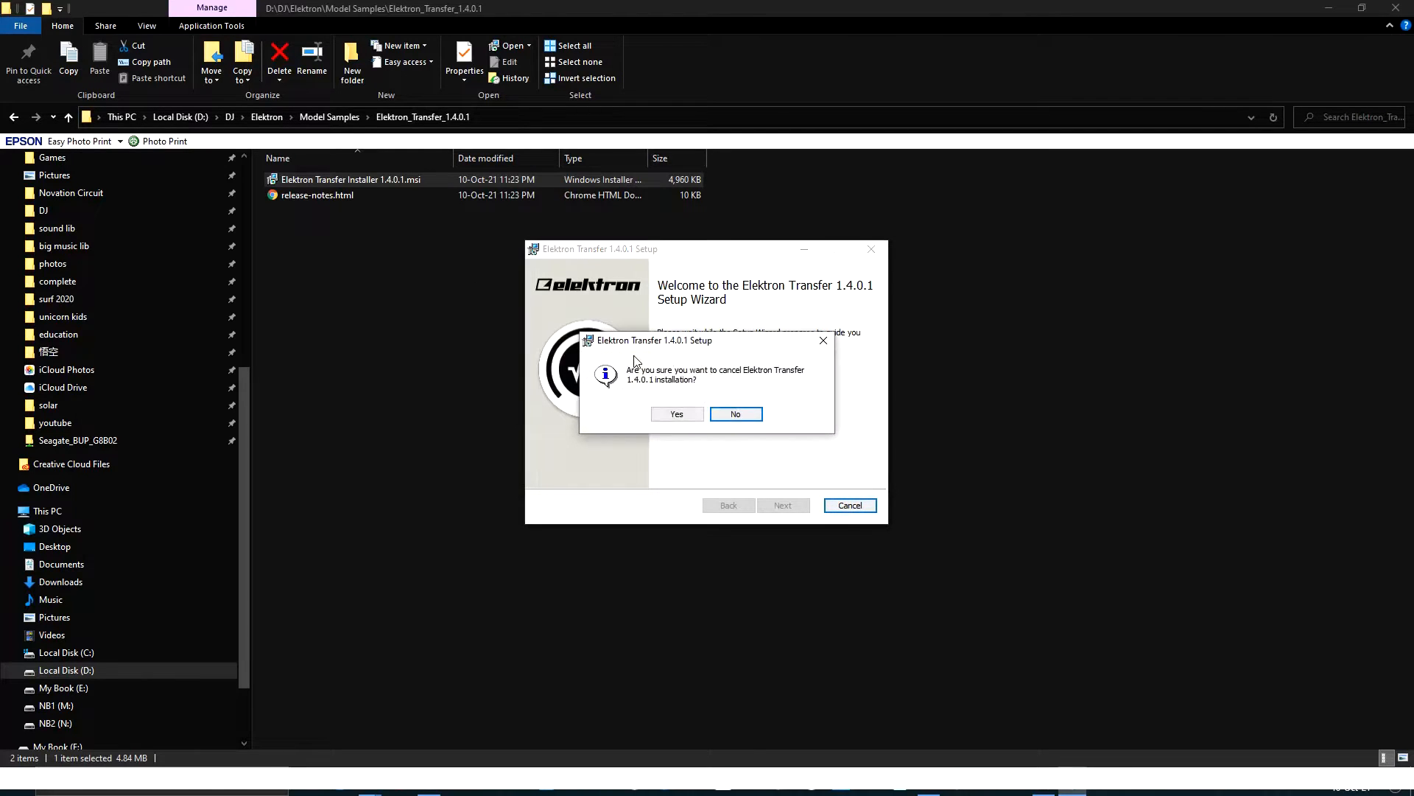
pyautogui.click(676, 413)
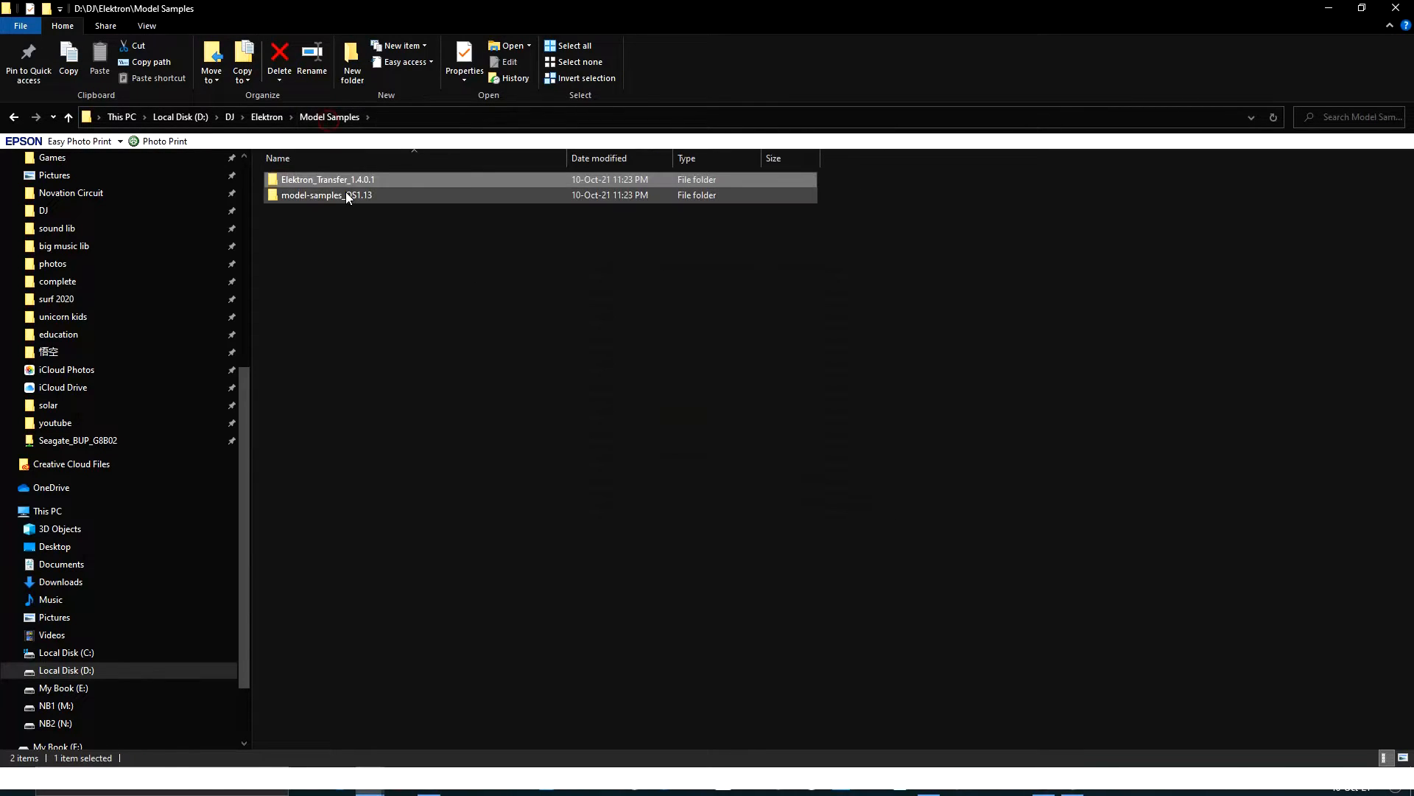
pyautogui.moveTo(356, 200)
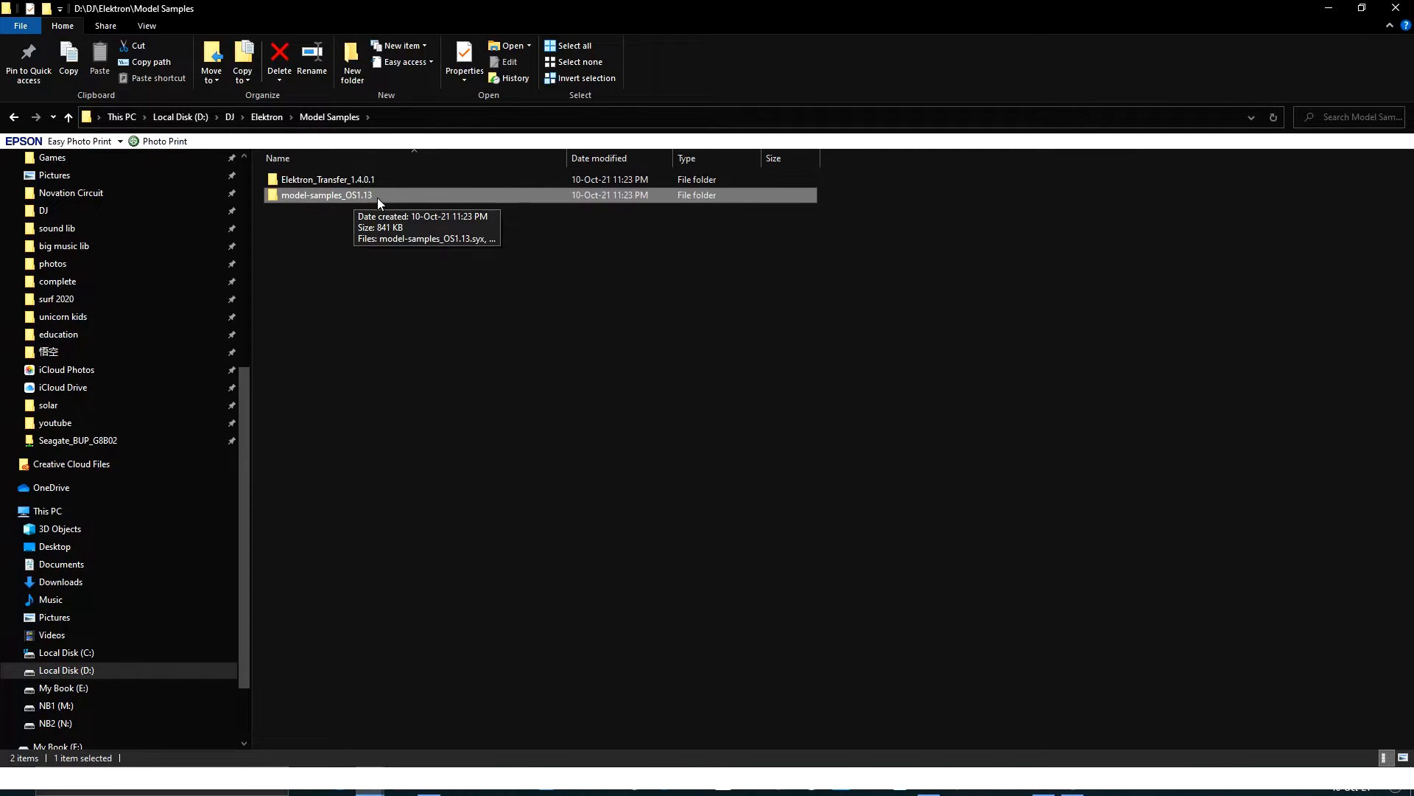
# Go into the model-samples_OS1.13 folder holding the .syx firmware file.
pyautogui.doubleClick(325, 194)
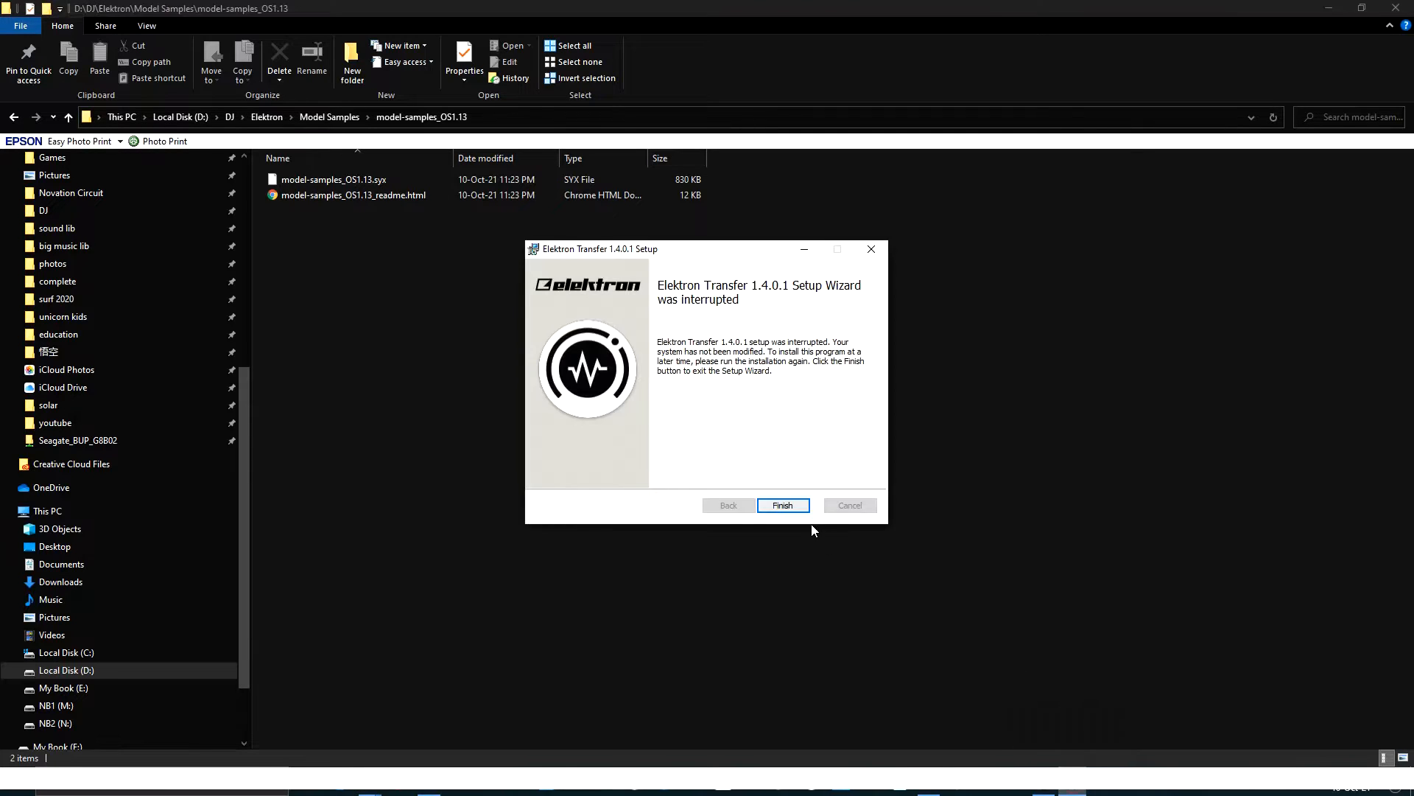
# Choose Elektron Model:Samples for MIDI in and MIDI out and connect to the device.
pyautogui.click(783, 504)
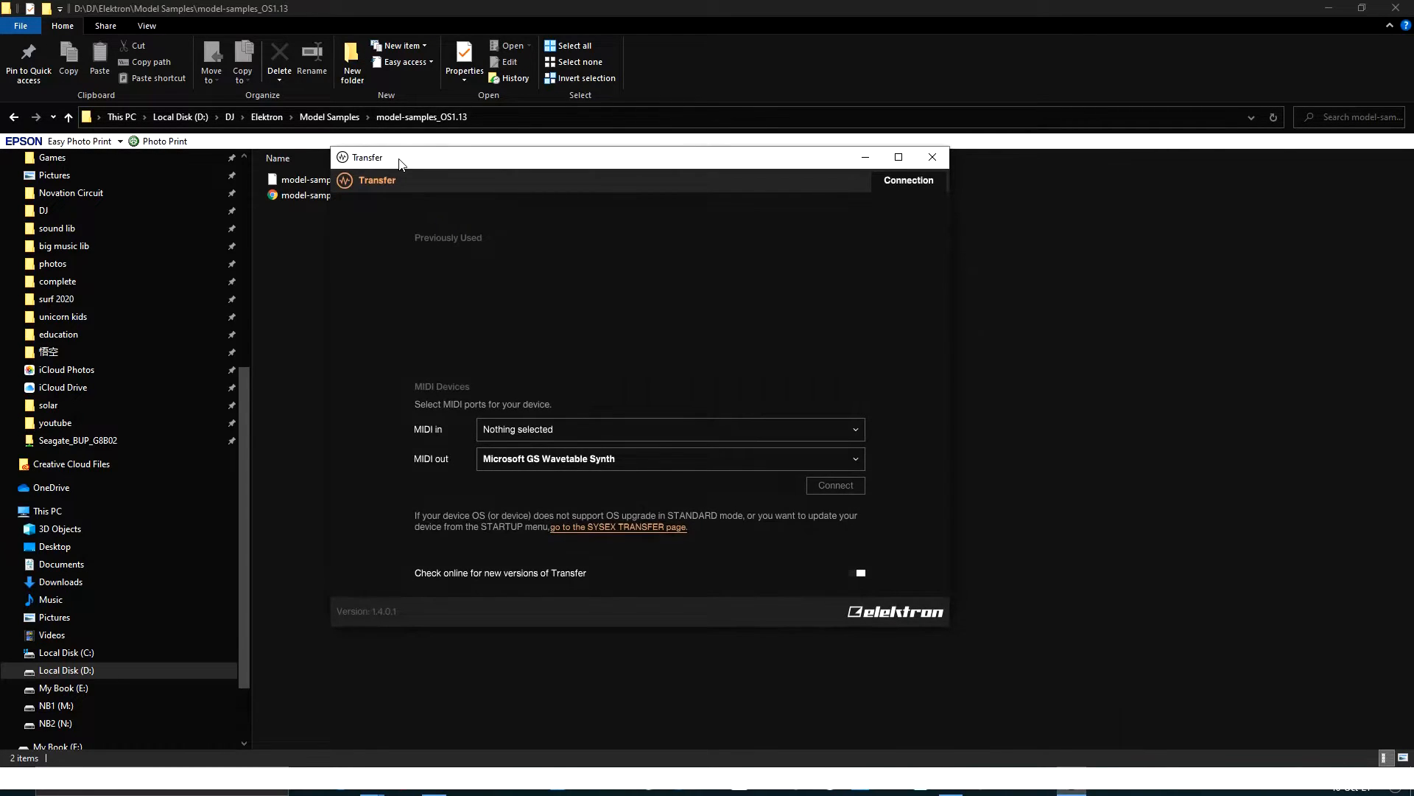
pyautogui.moveTo(455, 175)
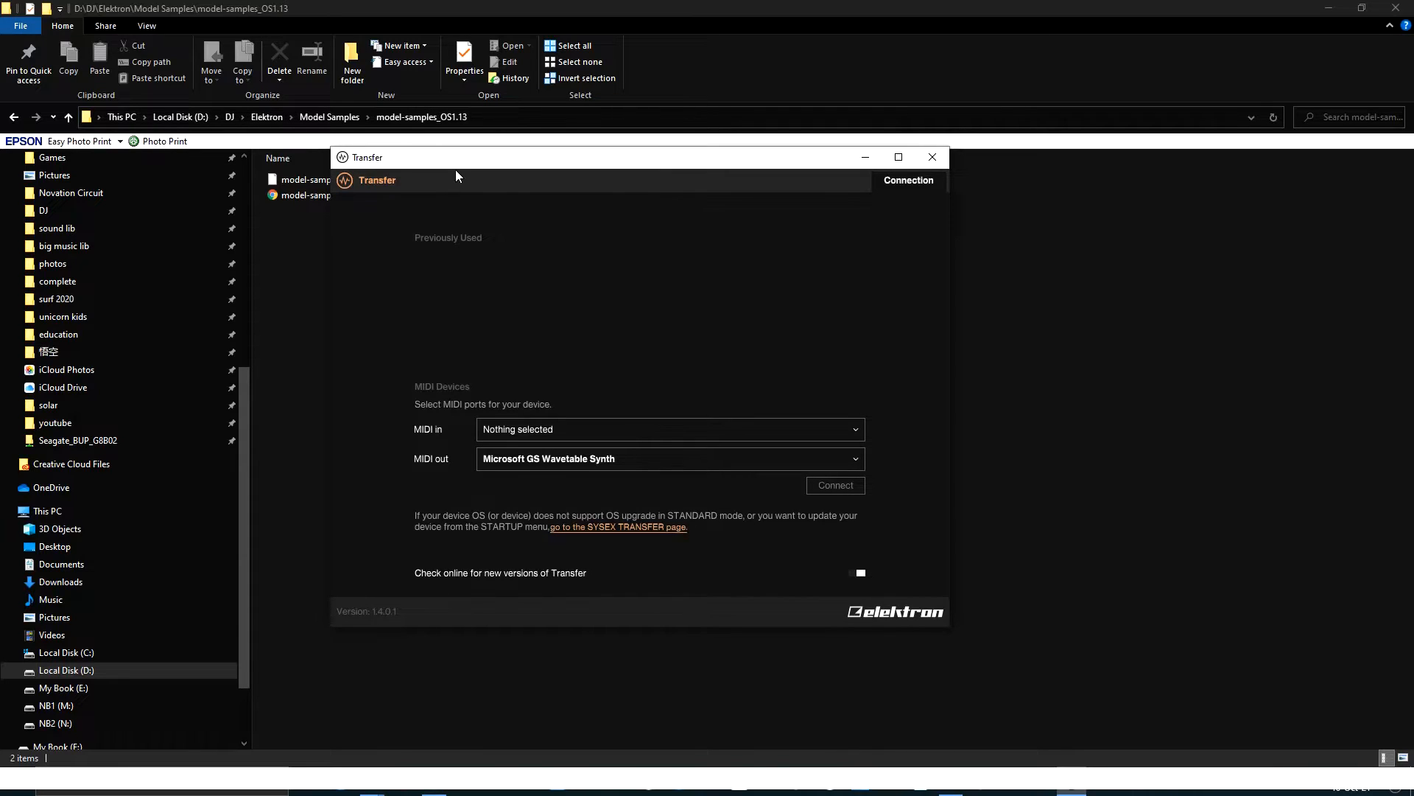
pyautogui.moveTo(532, 428)
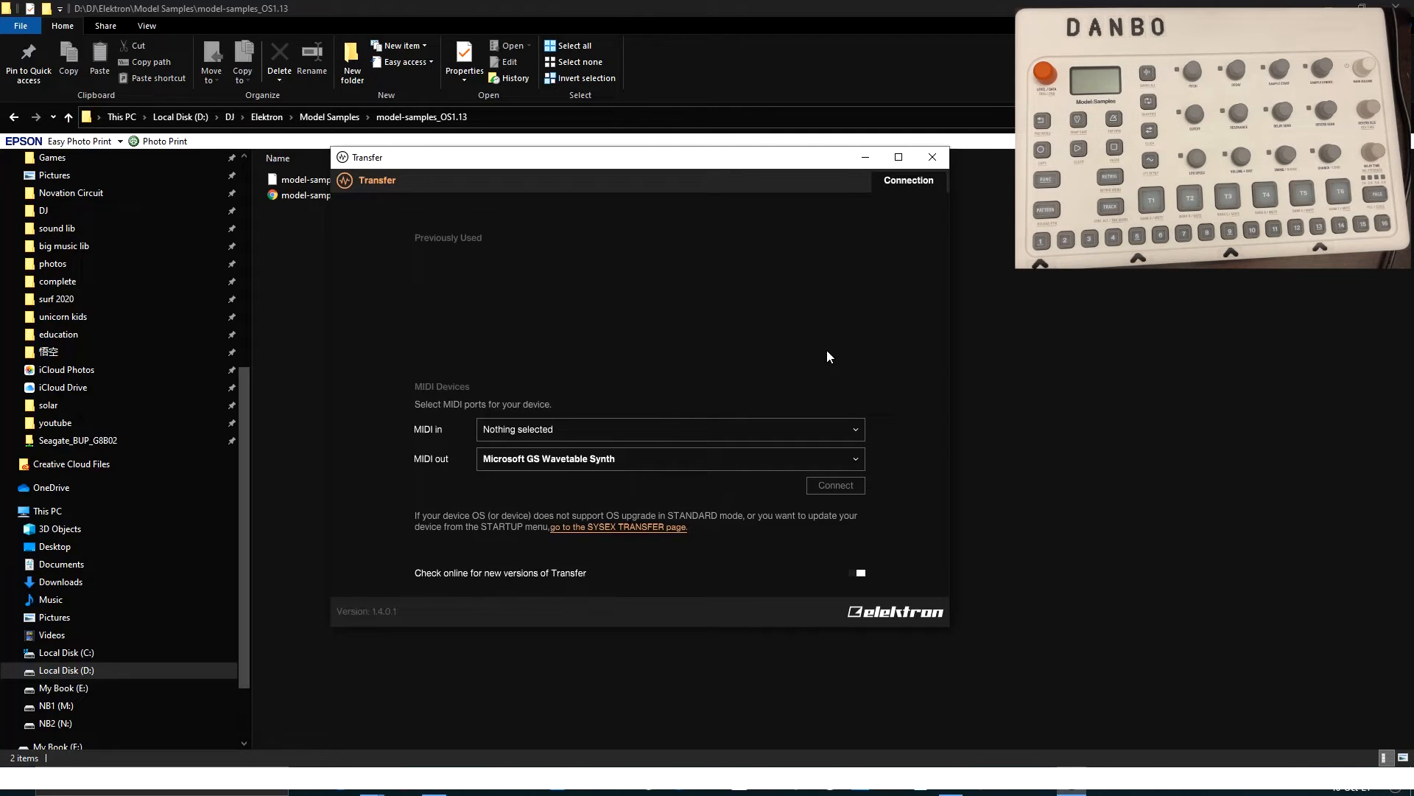
pyautogui.moveTo(647, 488)
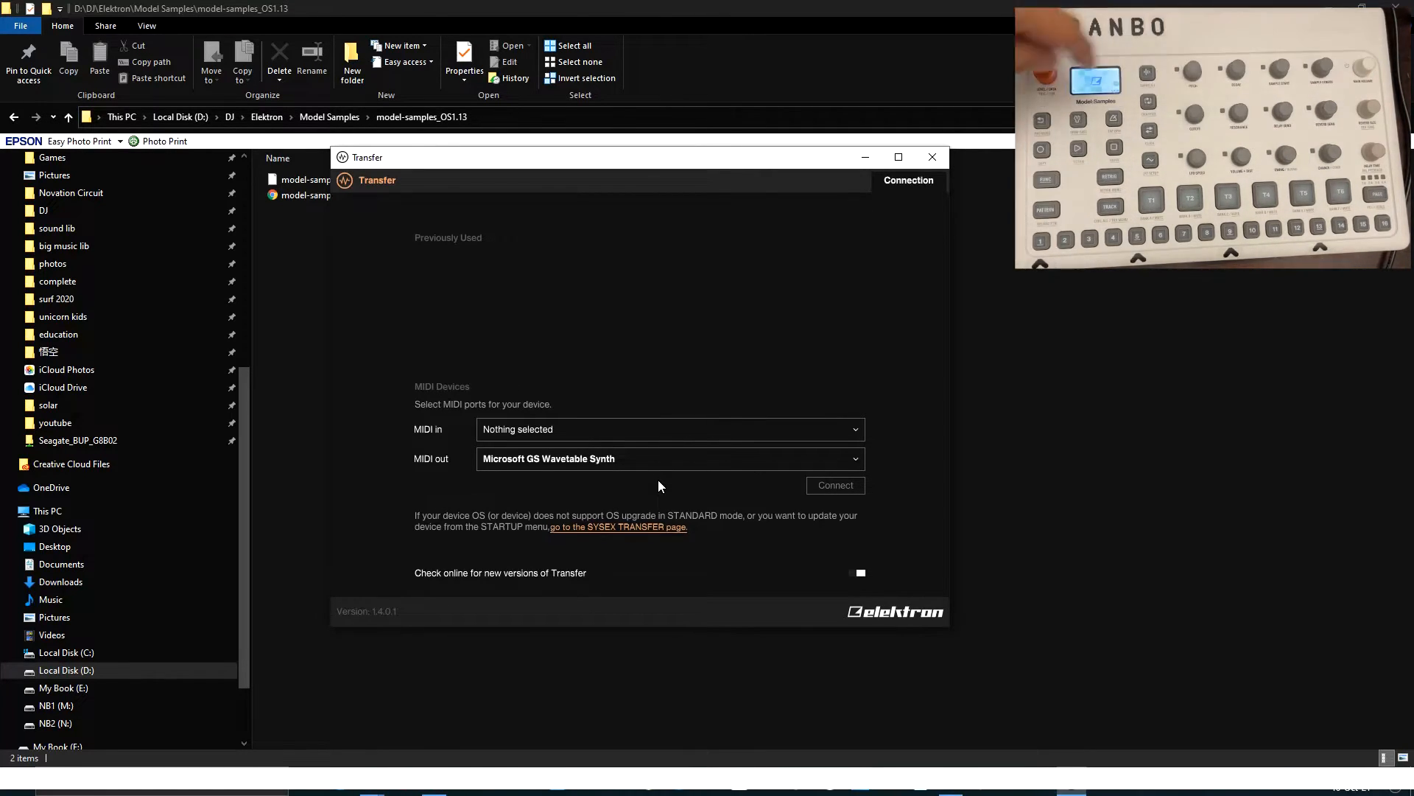
pyautogui.click(667, 429)
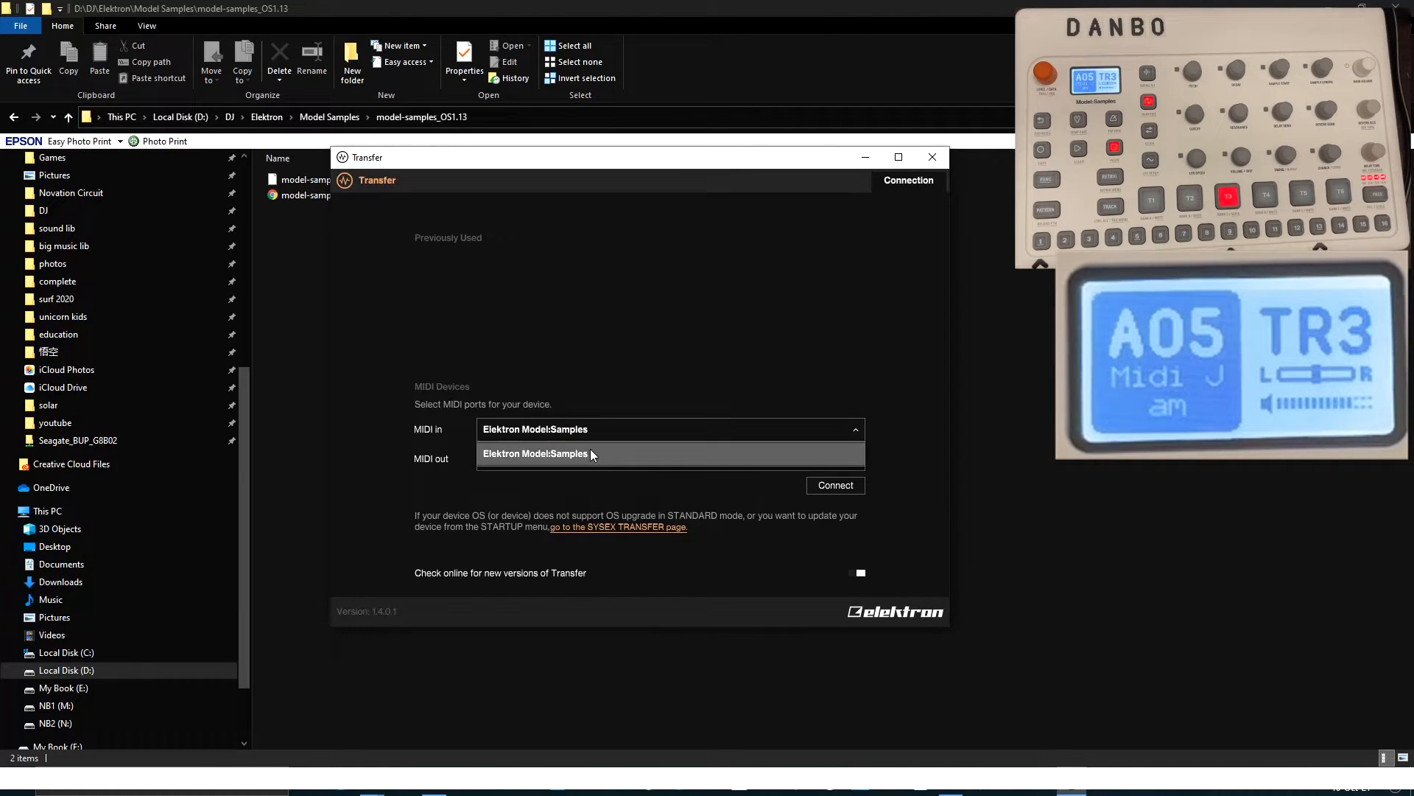
pyautogui.click(535, 452)
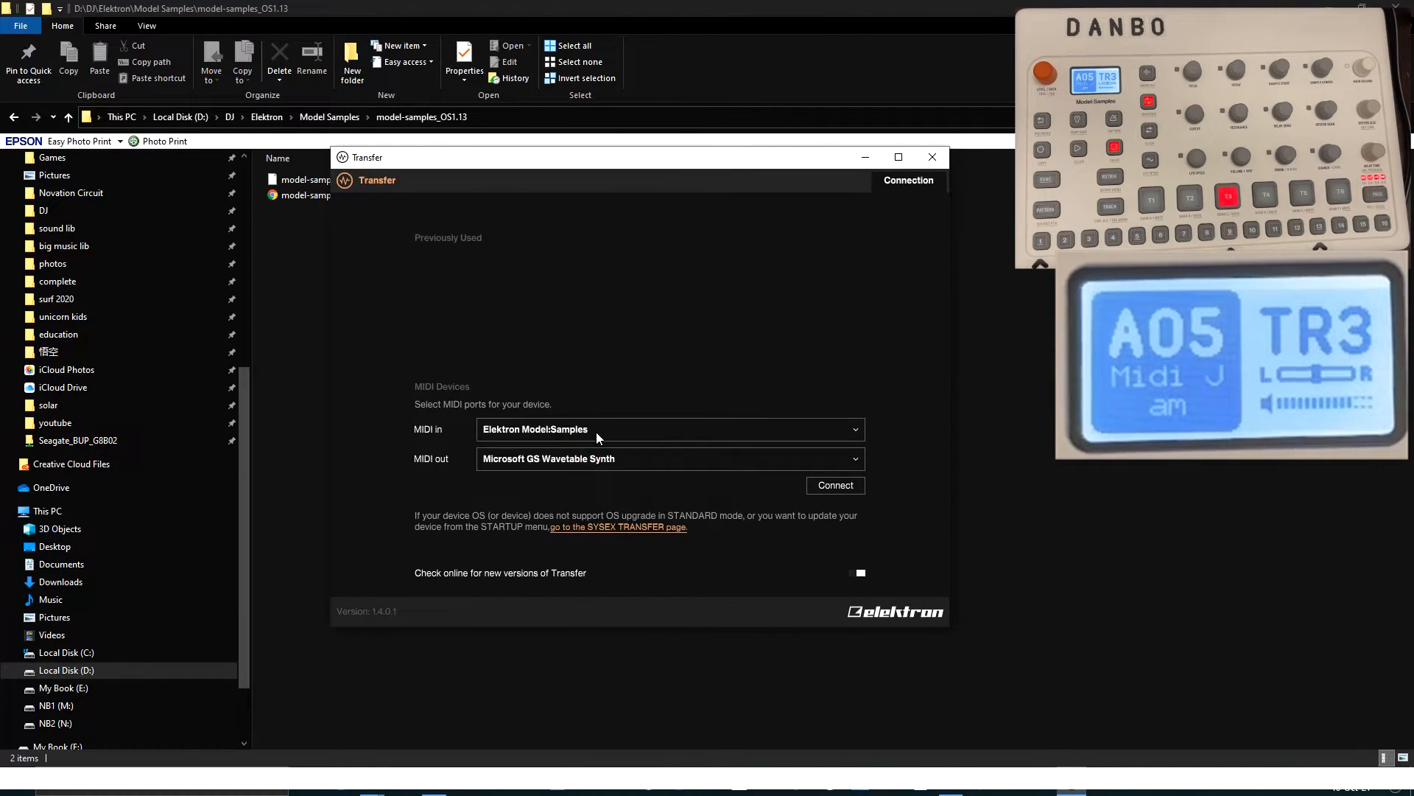
pyautogui.moveTo(520, 467)
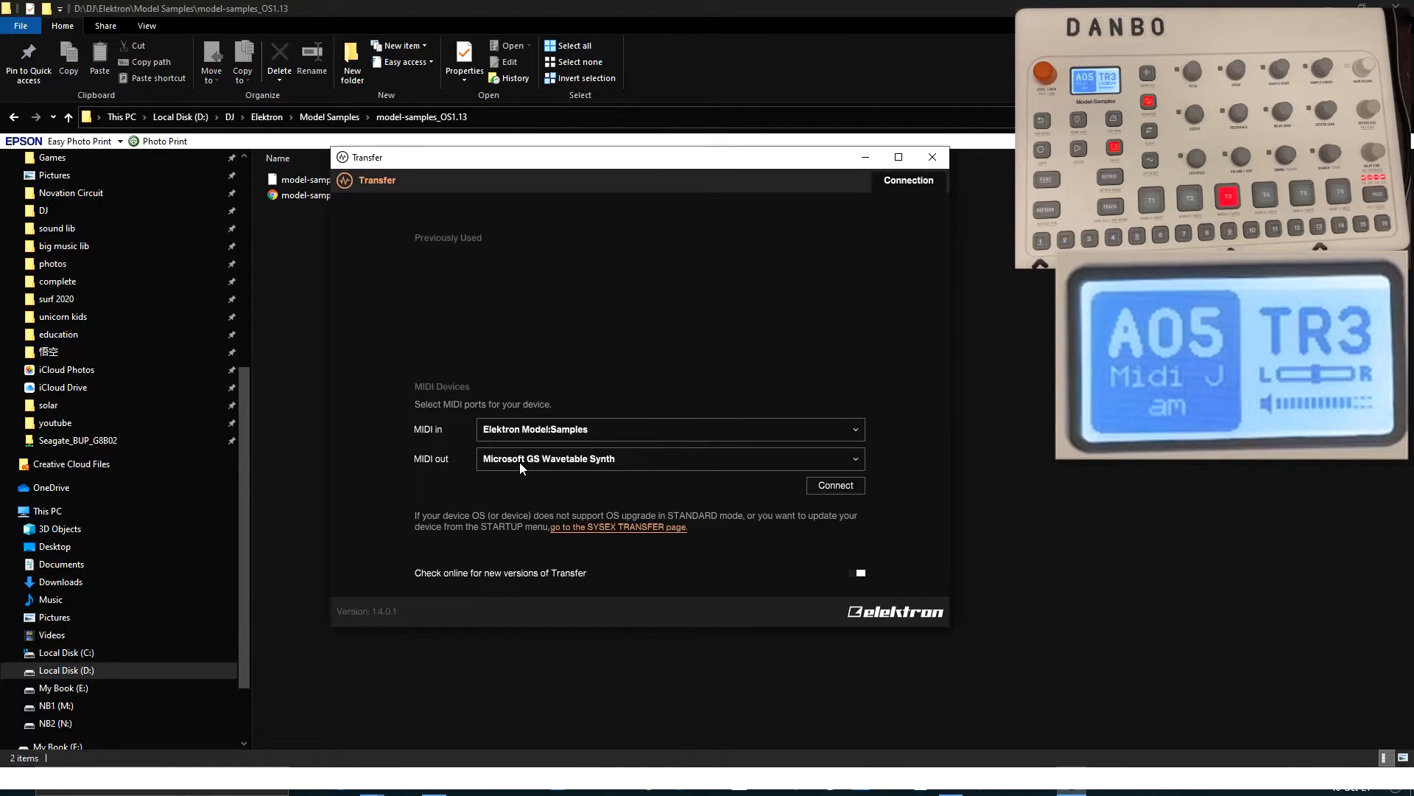
pyautogui.click(669, 458)
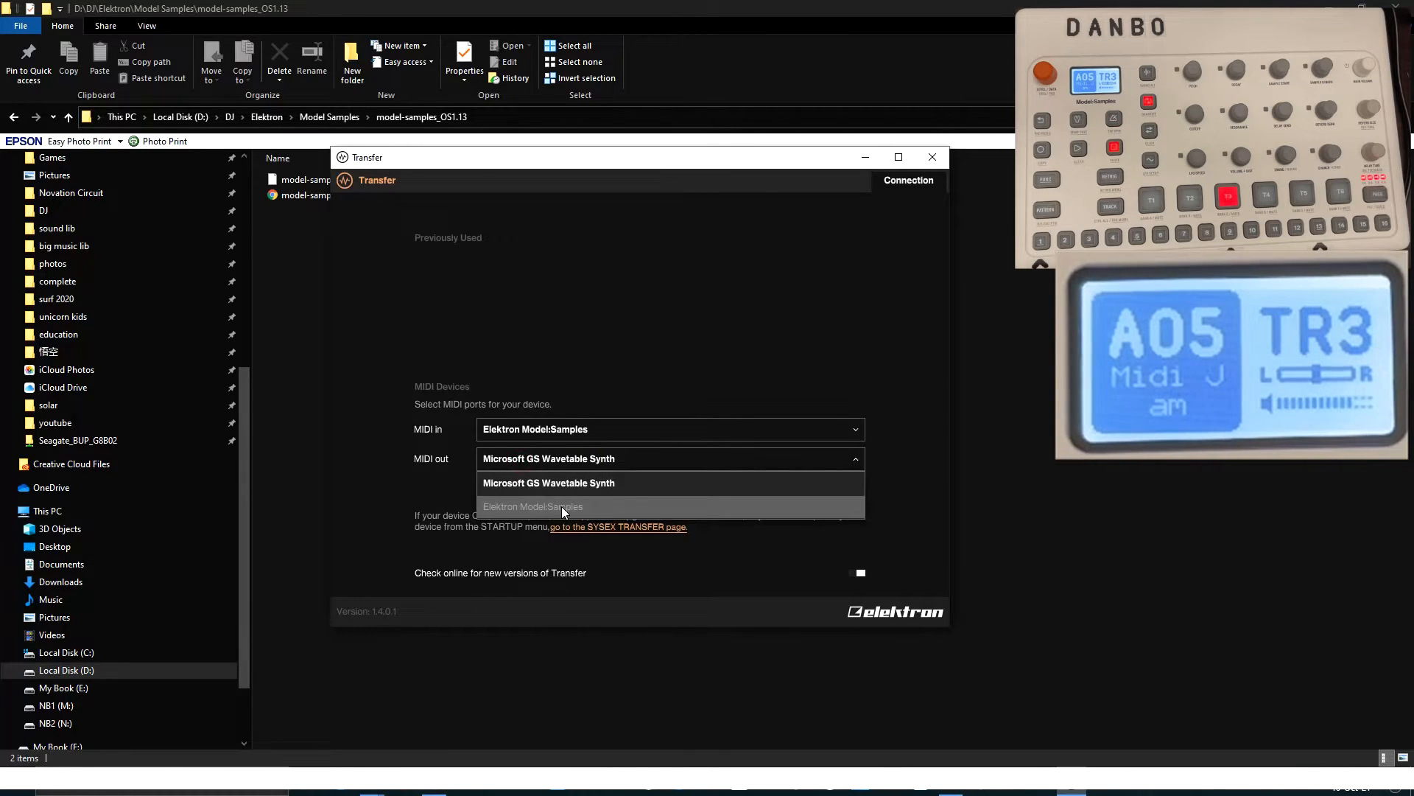
pyautogui.click(532, 505)
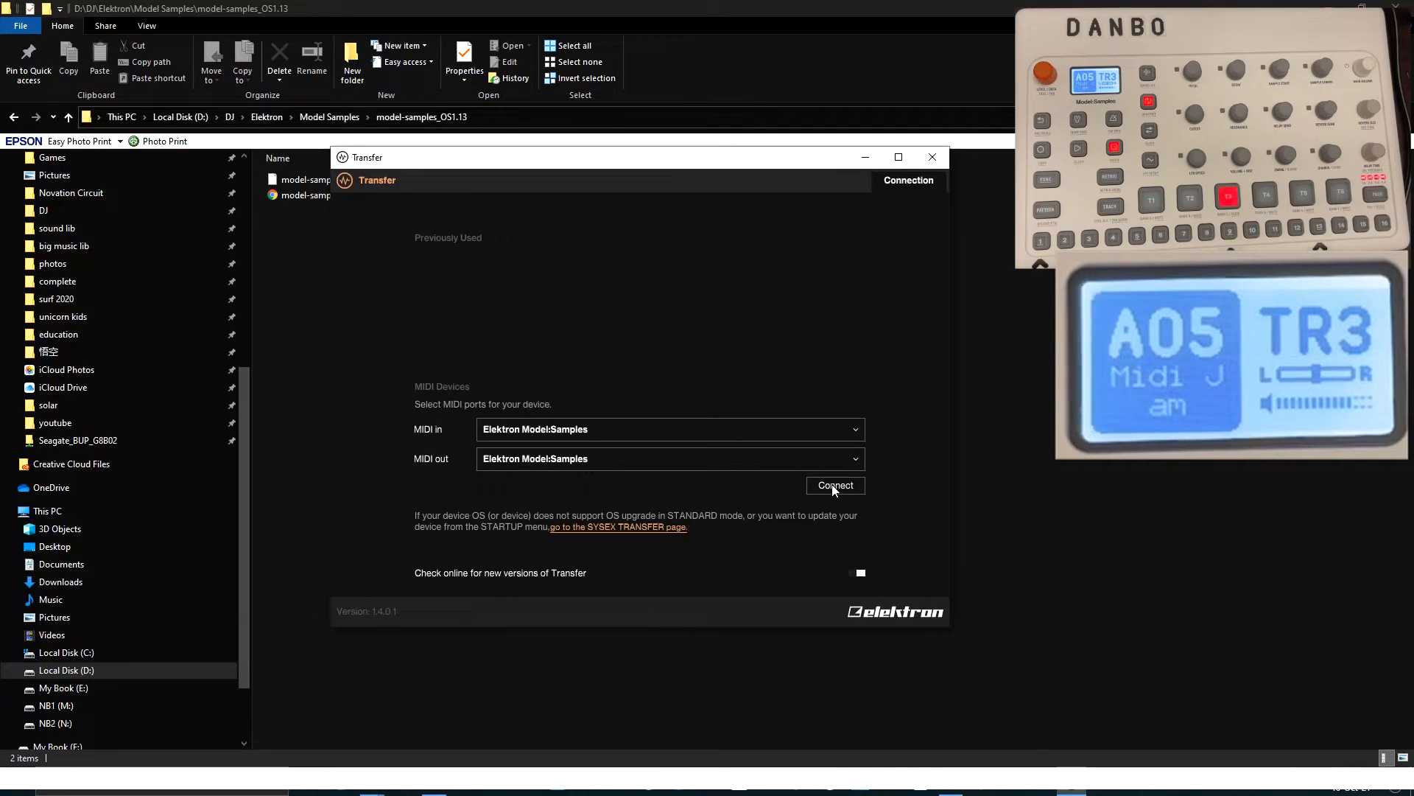
pyautogui.click(833, 484)
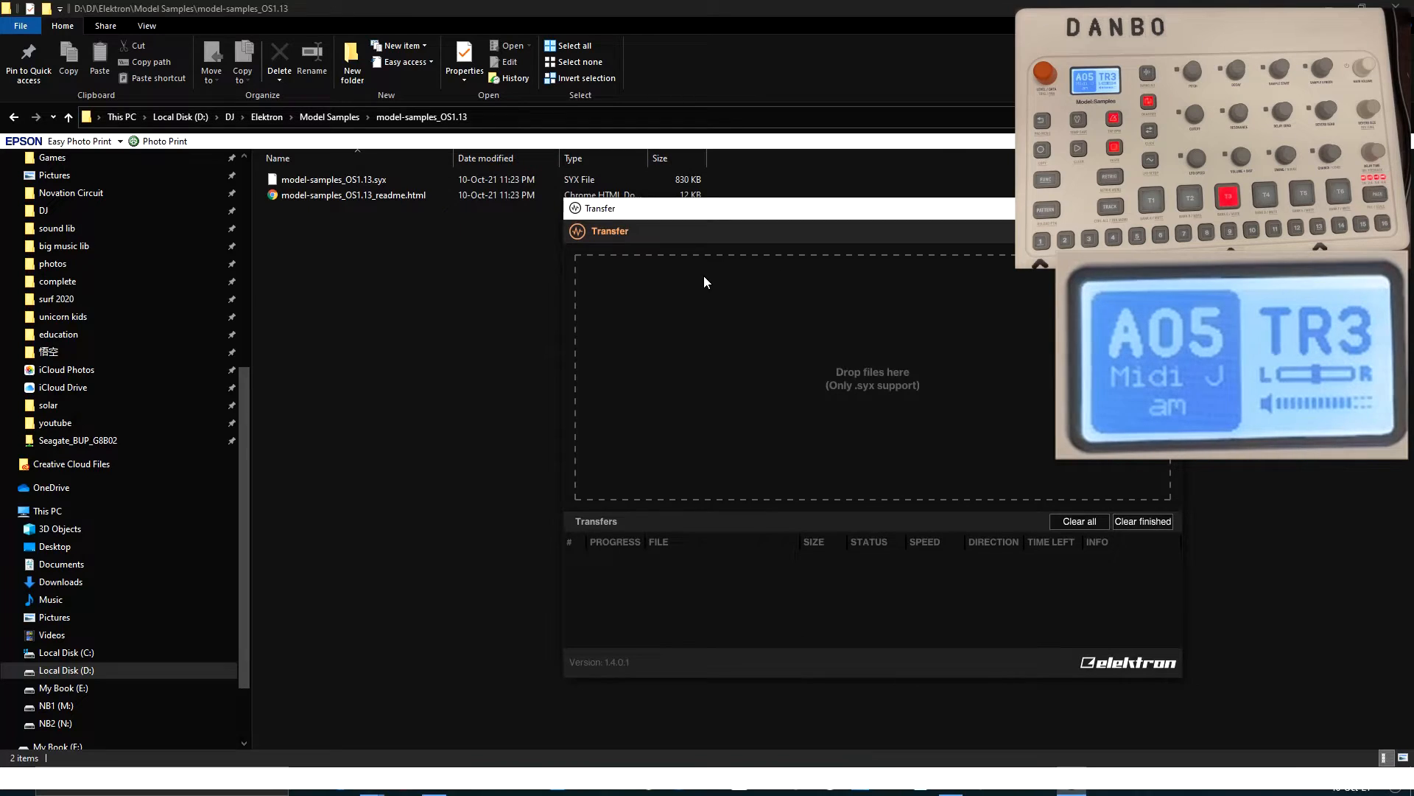
# Drag model-samples_OS1.13.sys onto Transfer's drop area to load it for SysEx transfer.
pyautogui.click(334, 180)
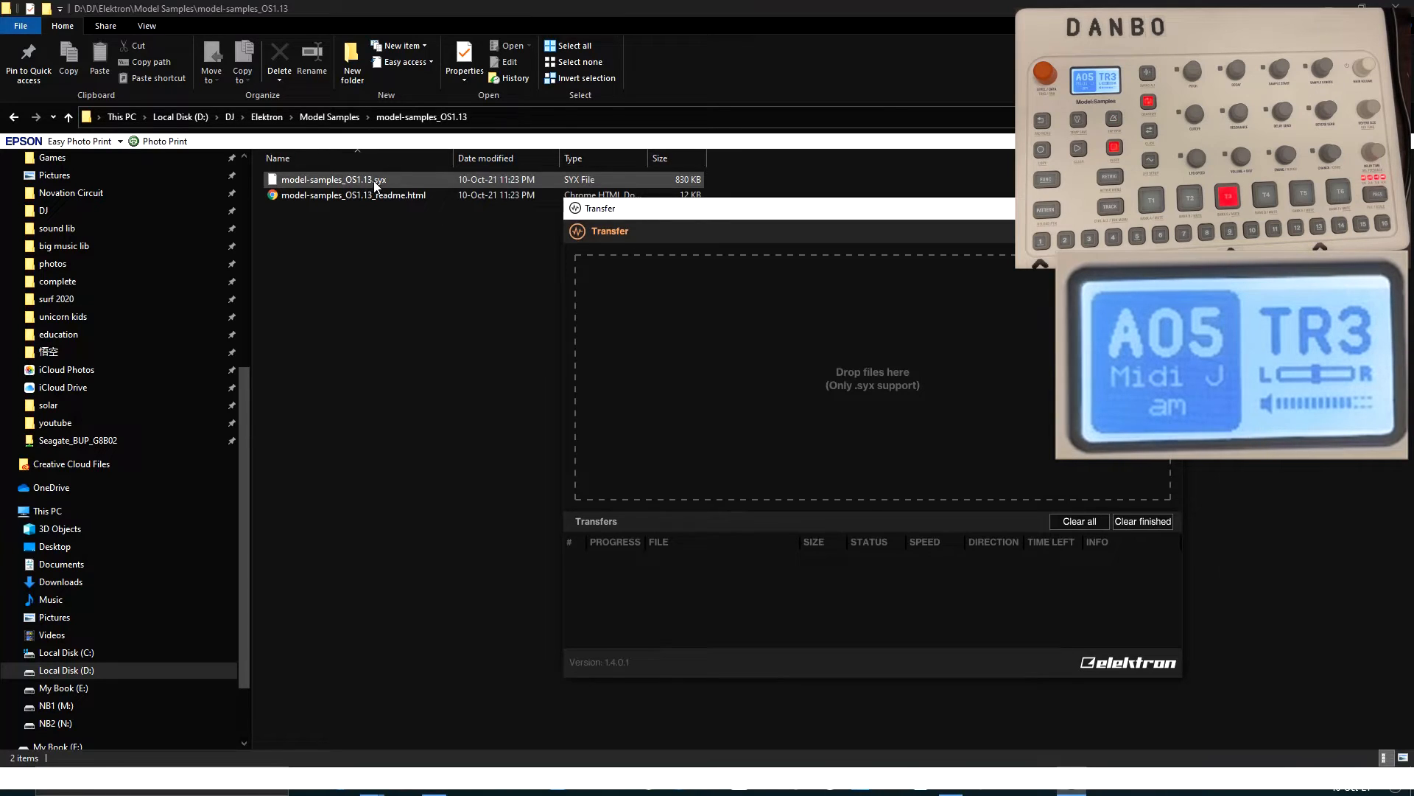
pyautogui.click(333, 179)
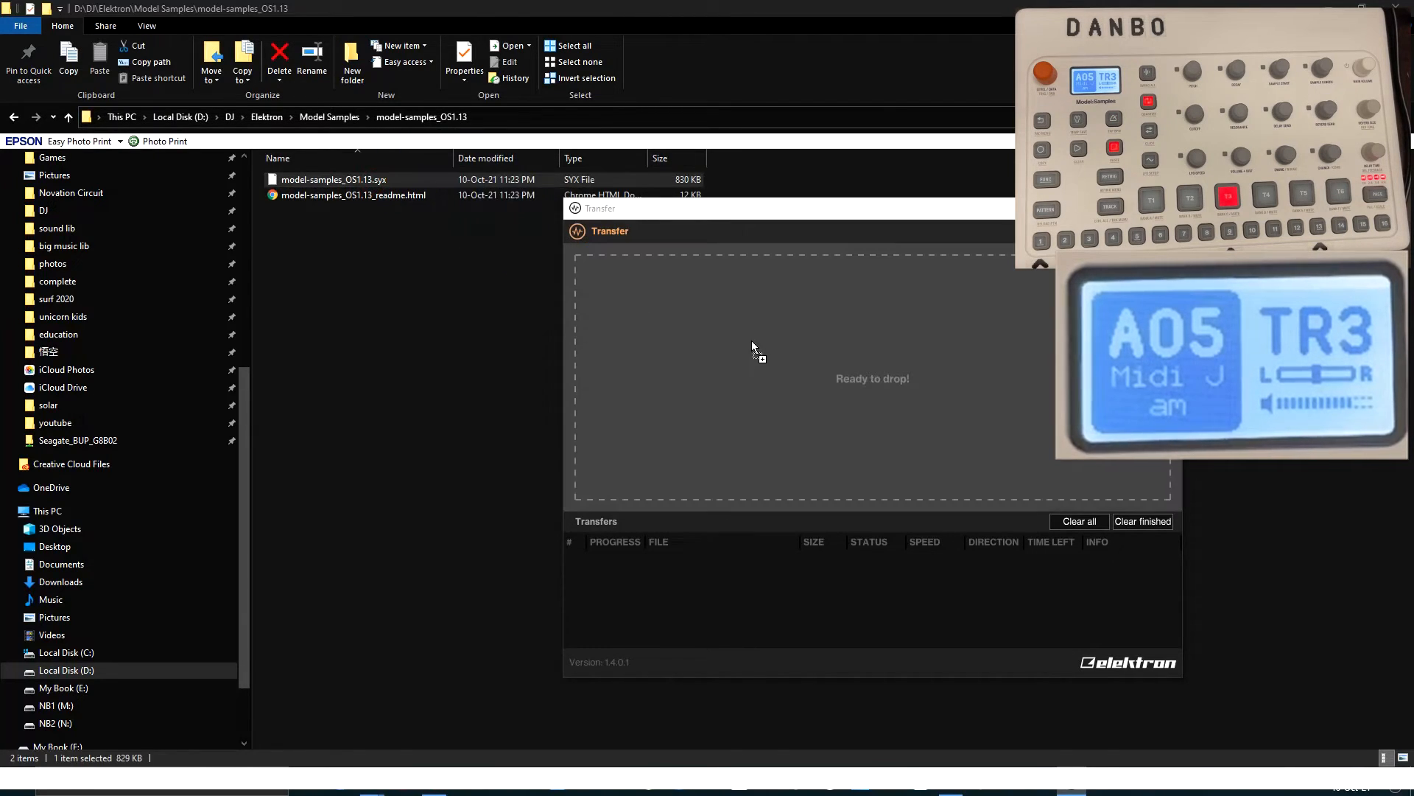
pyautogui.moveTo(822, 361)
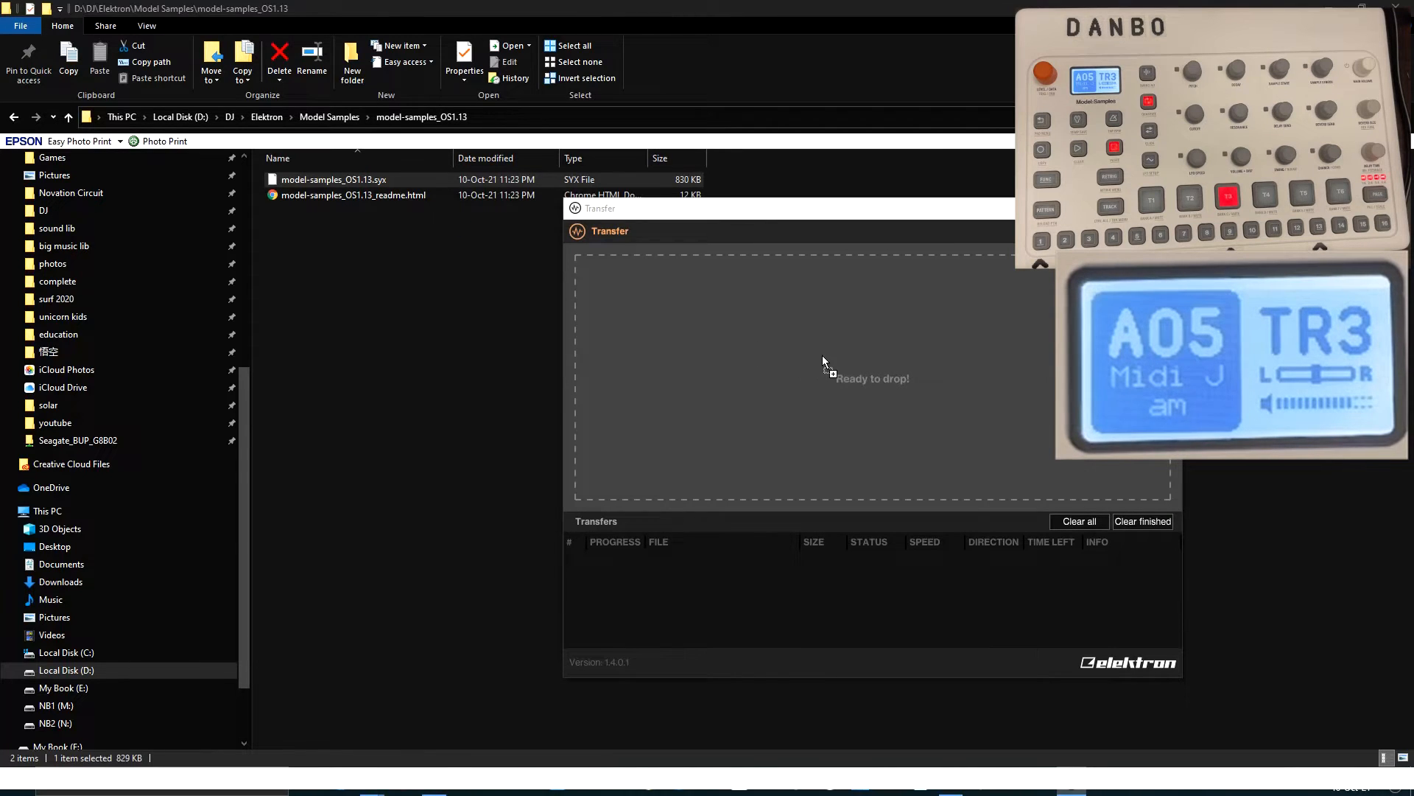
pyautogui.moveTo(834, 366)
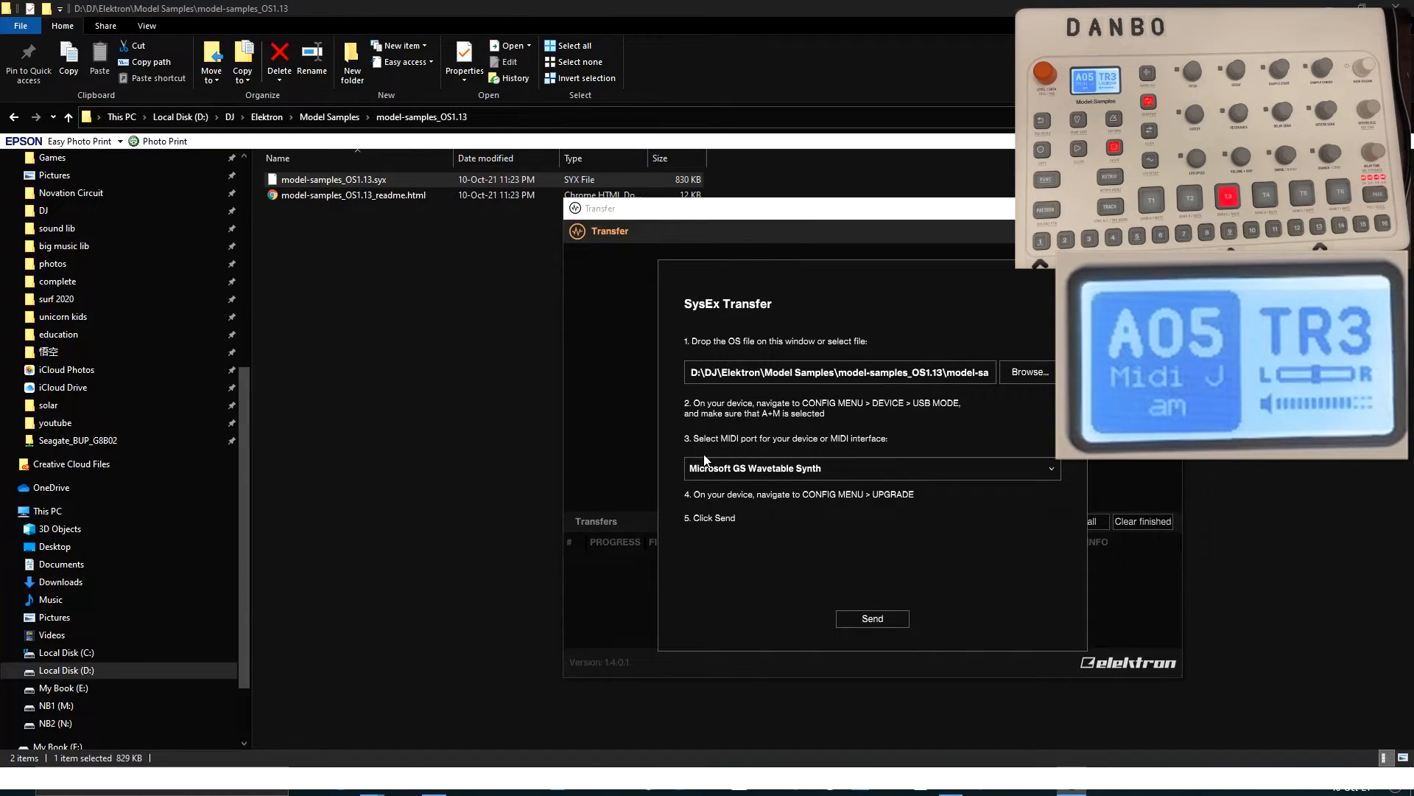
pyautogui.moveTo(765, 356)
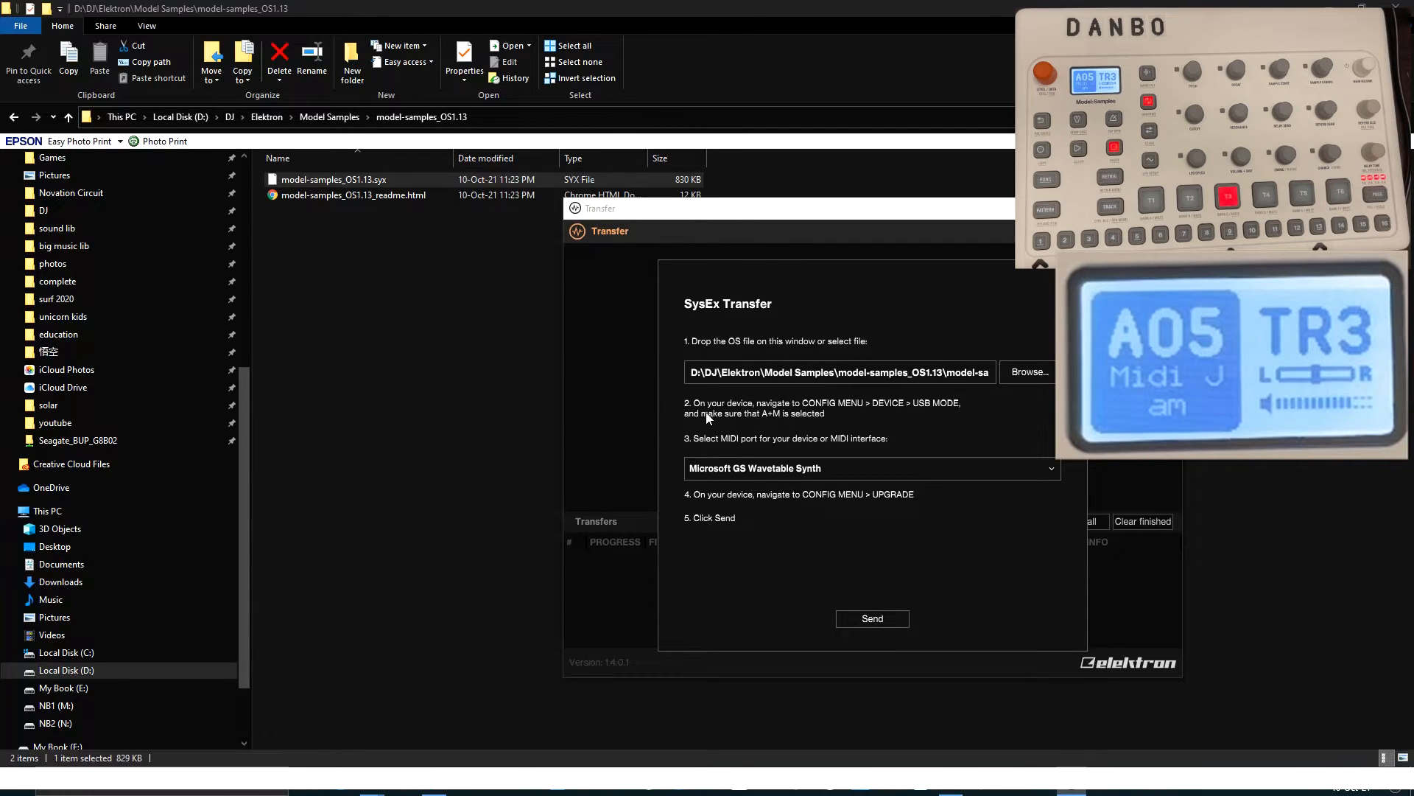
pyautogui.moveTo(765, 473)
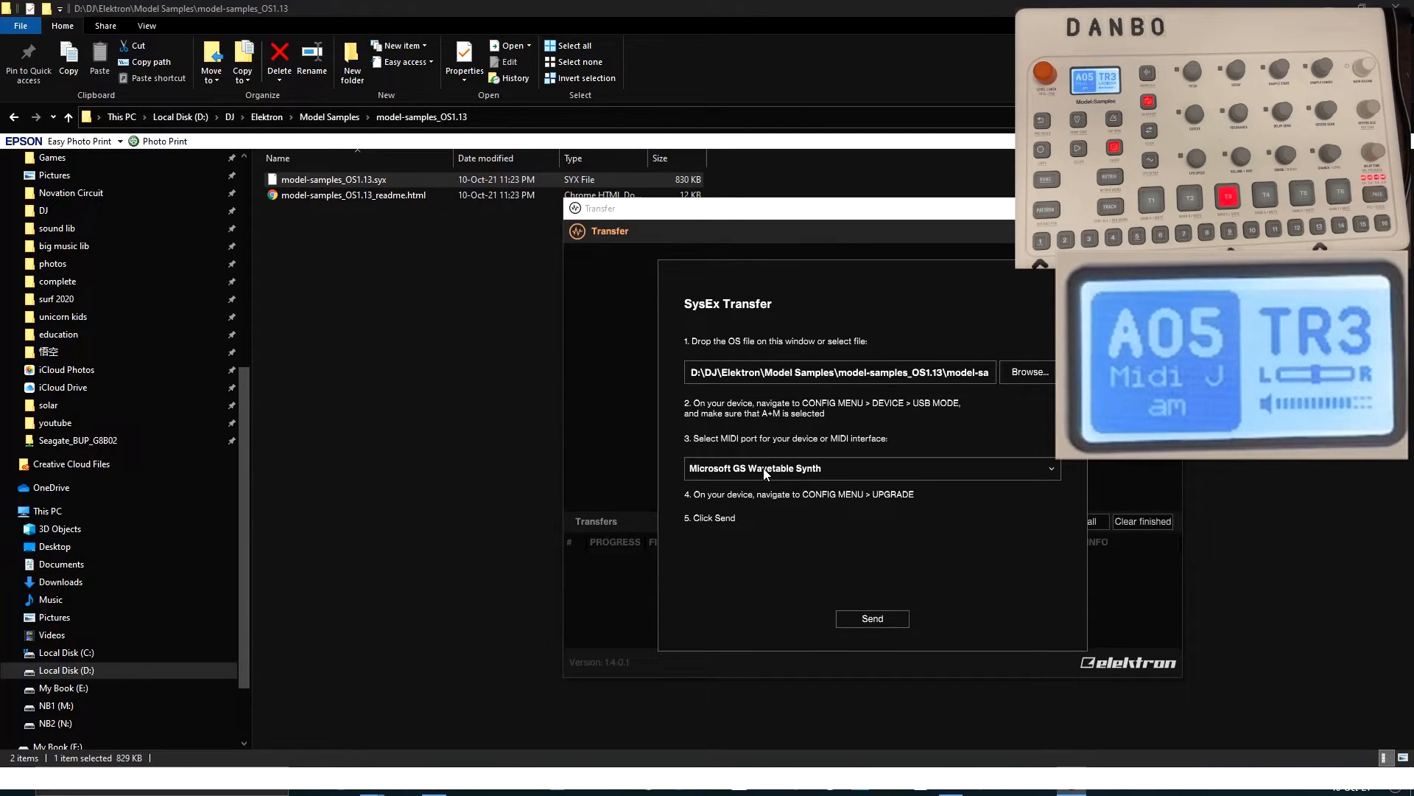
# Choose Elektron Model:Samples as the SysEx transfer MIDI port and send the file.
pyautogui.click(871, 469)
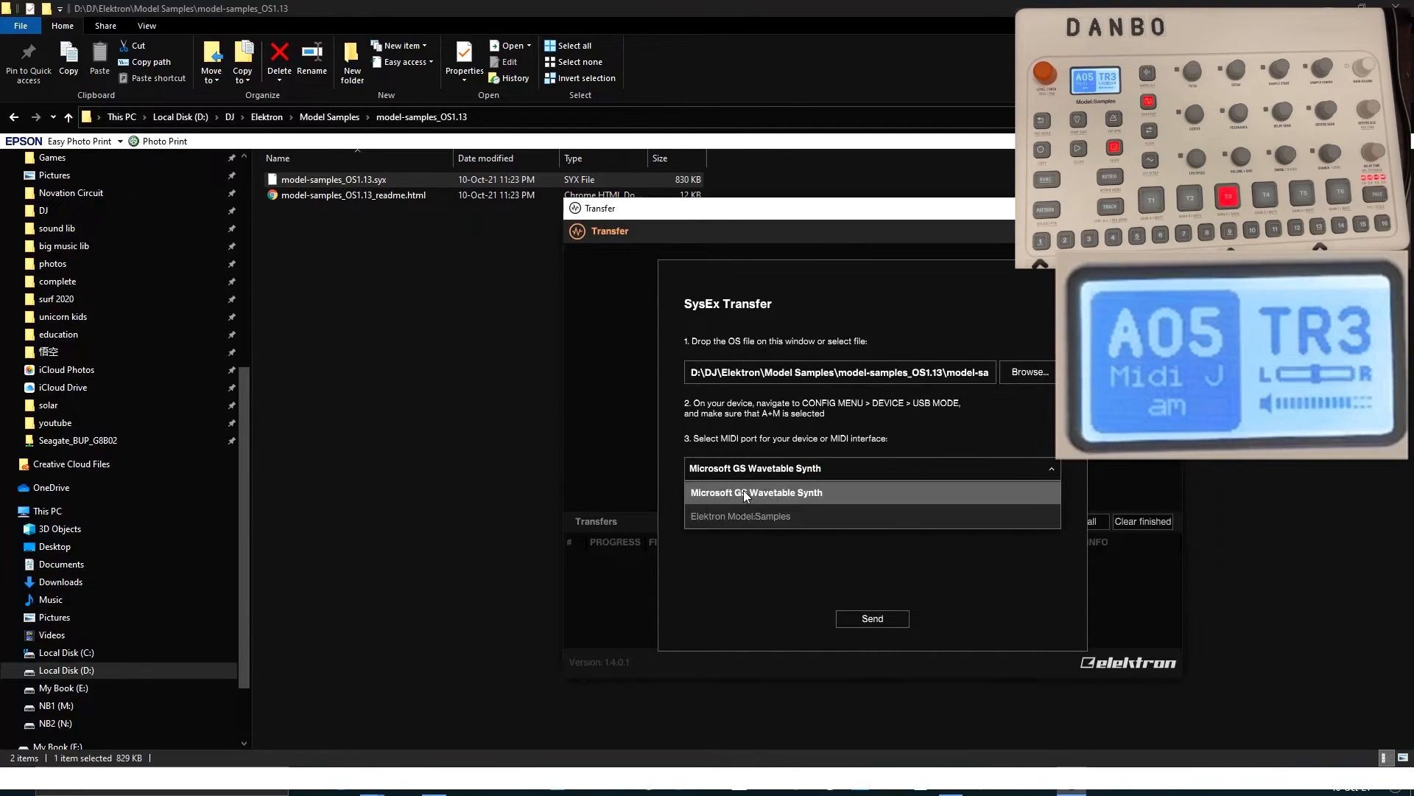
pyautogui.moveTo(744, 523)
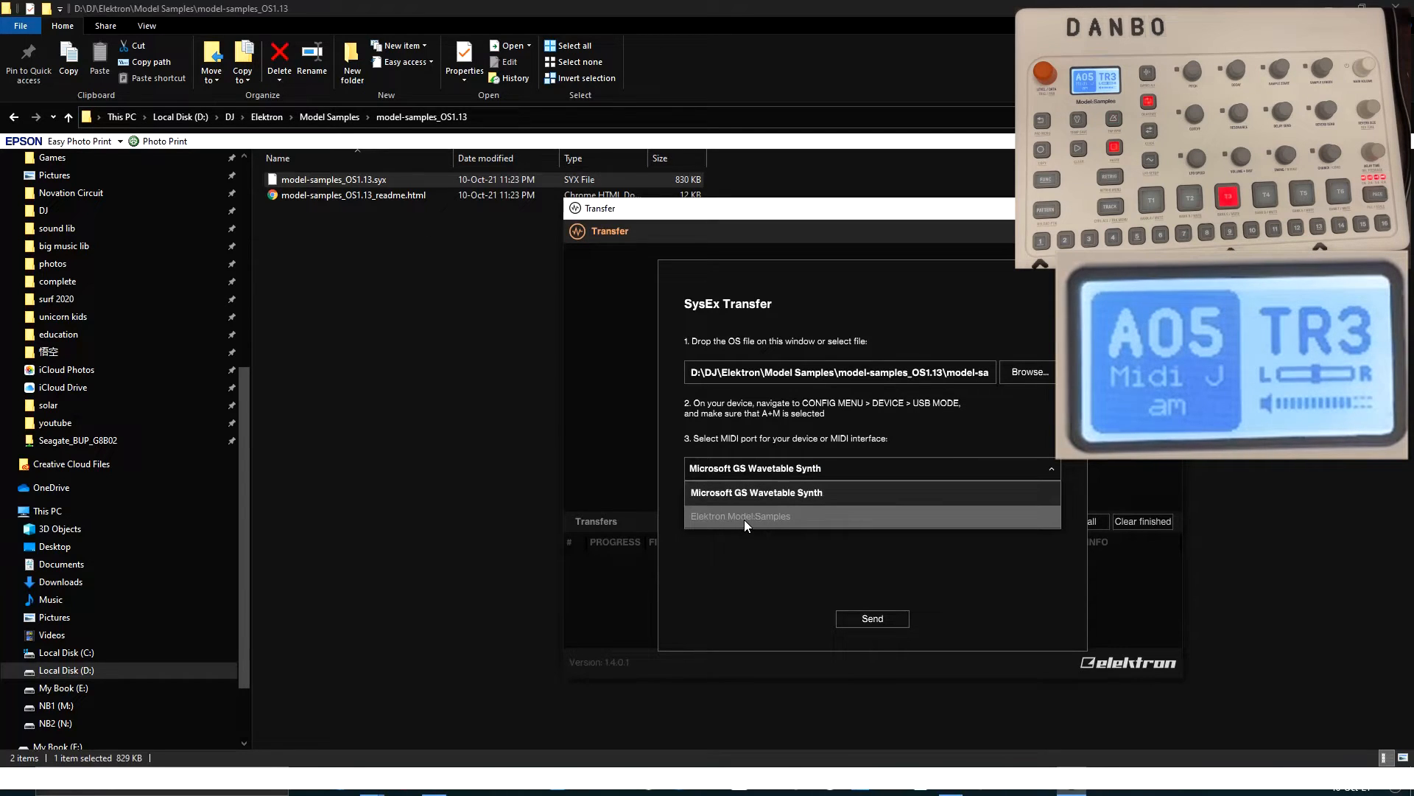
pyautogui.moveTo(774, 526)
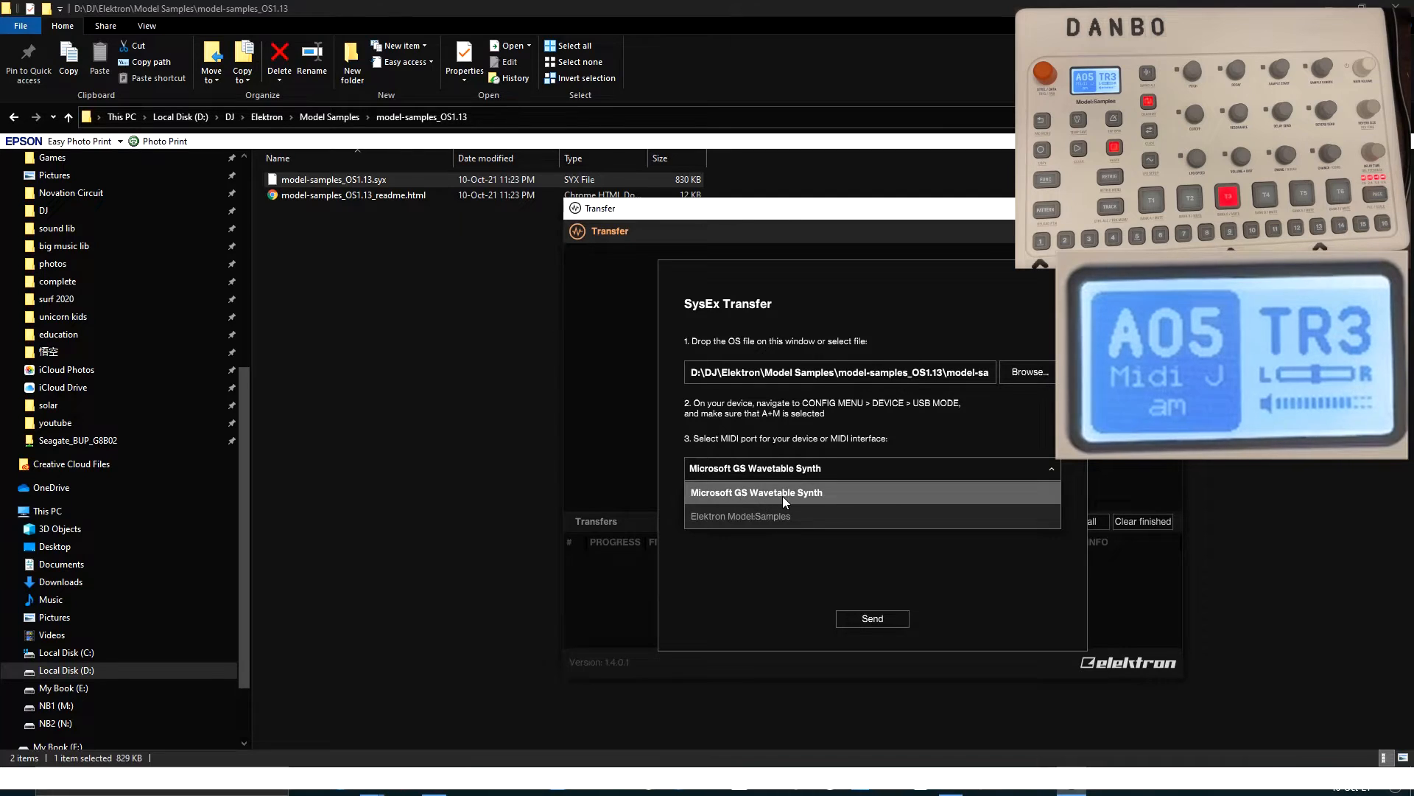
pyautogui.click(739, 516)
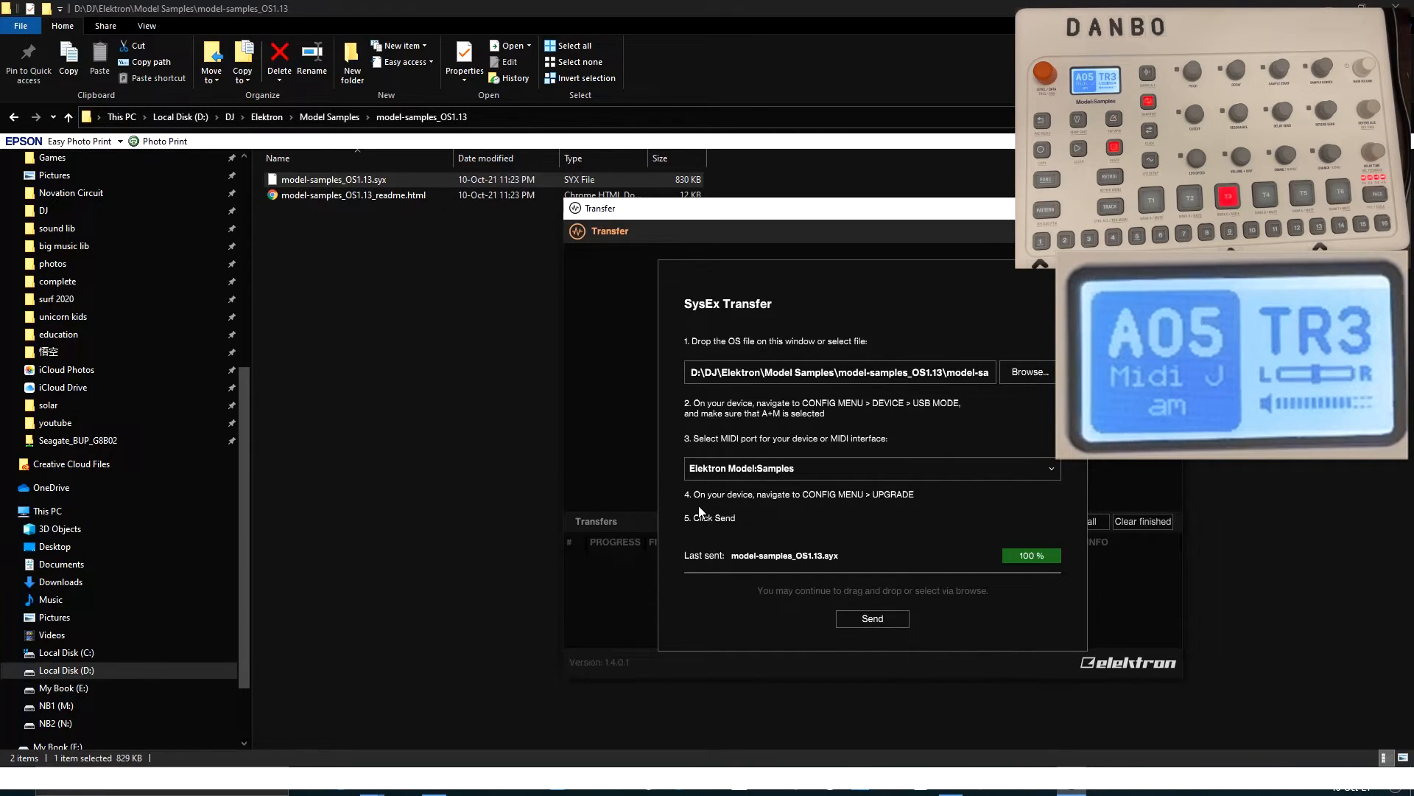
pyautogui.moveTo(756, 525)
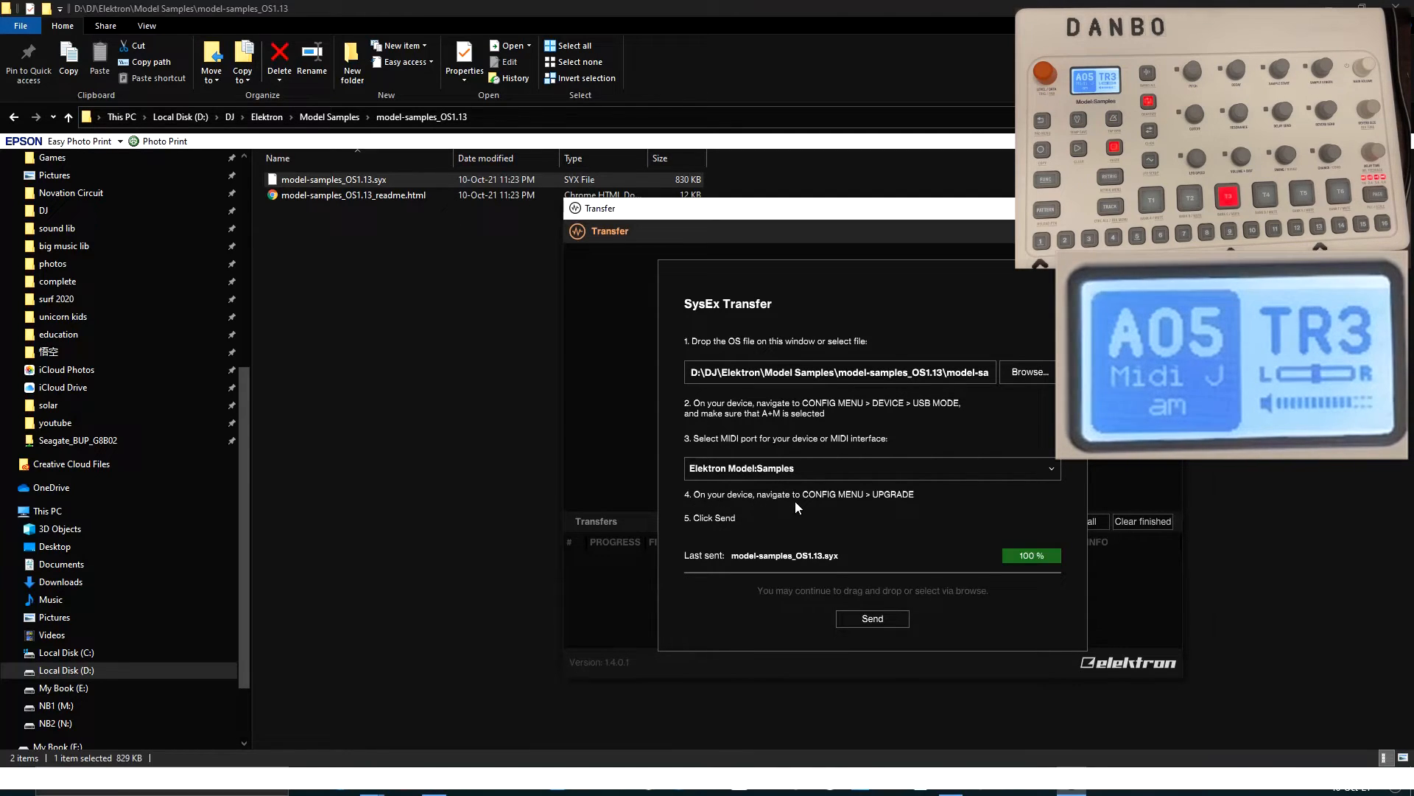
pyautogui.moveTo(887, 504)
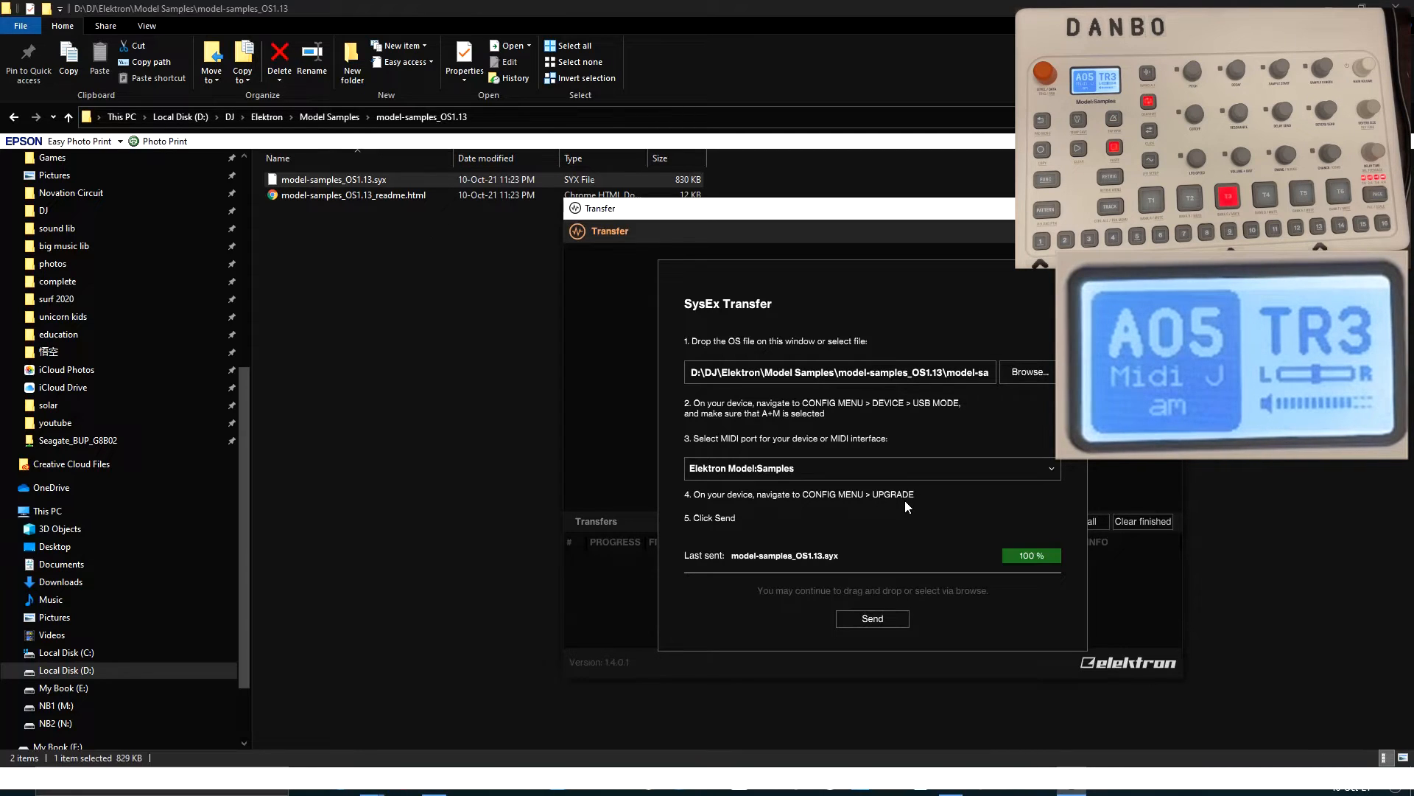
pyautogui.moveTo(924, 549)
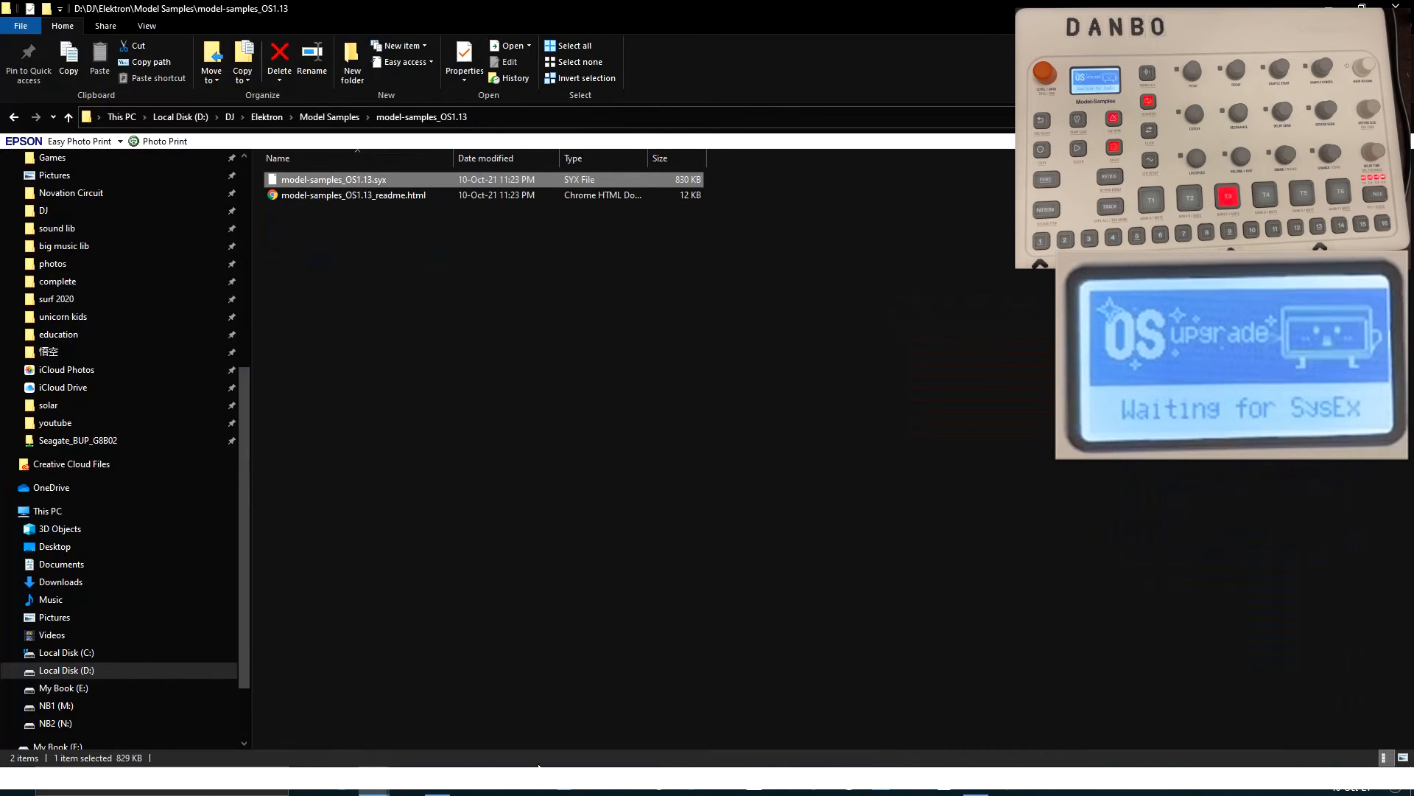
# Relaunch Elektron Transfer from the Start menu search.
pyautogui.click(9, 787)
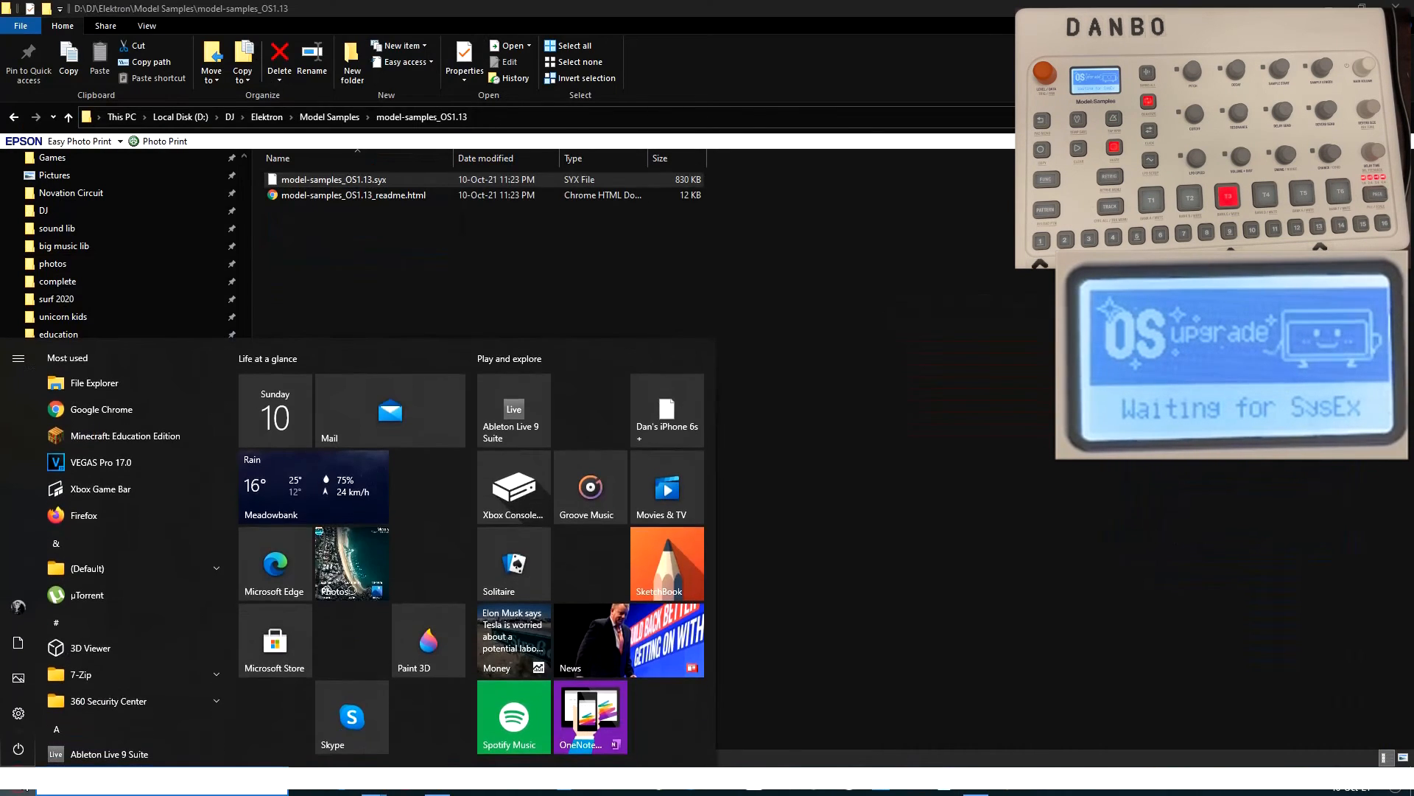
pyautogui.write('e')
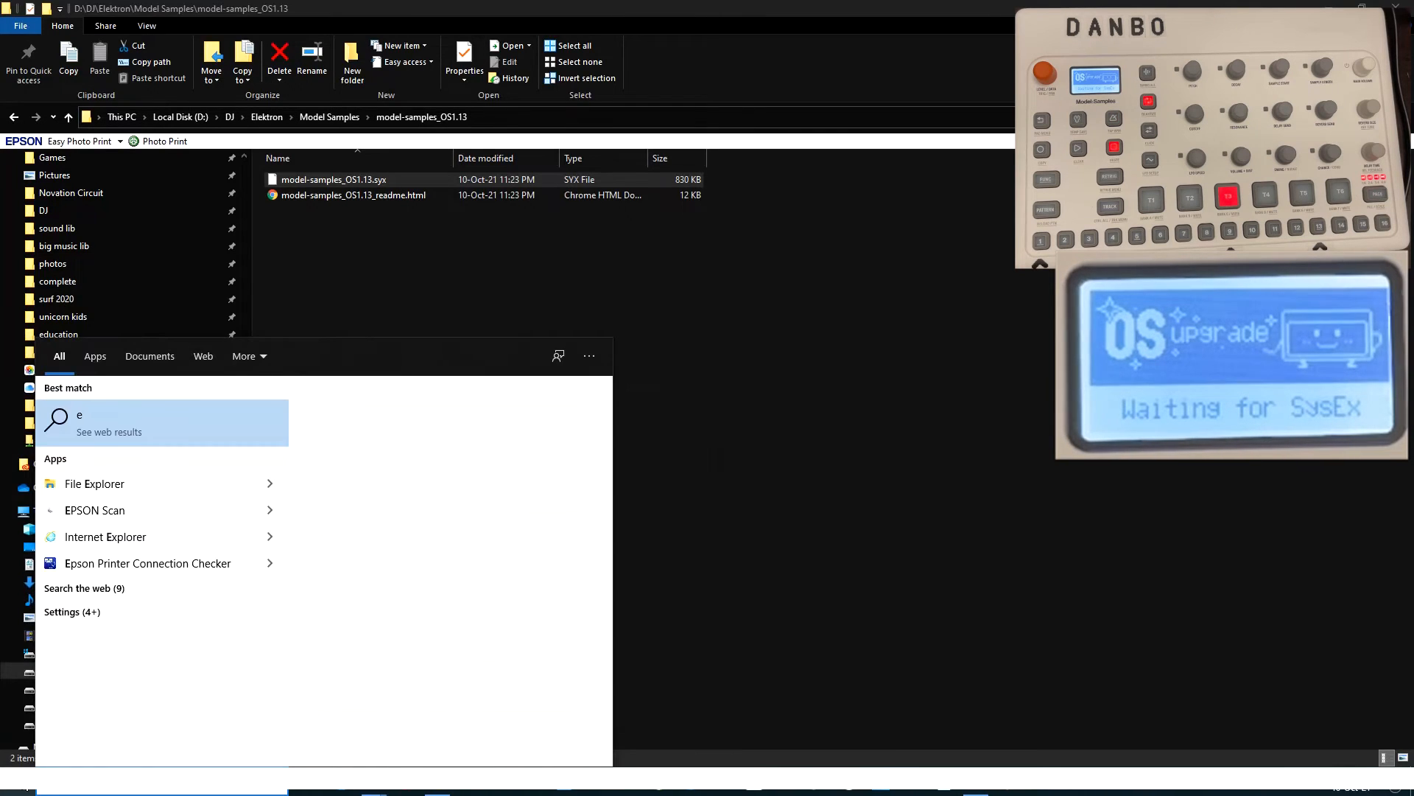
pyautogui.write('le')
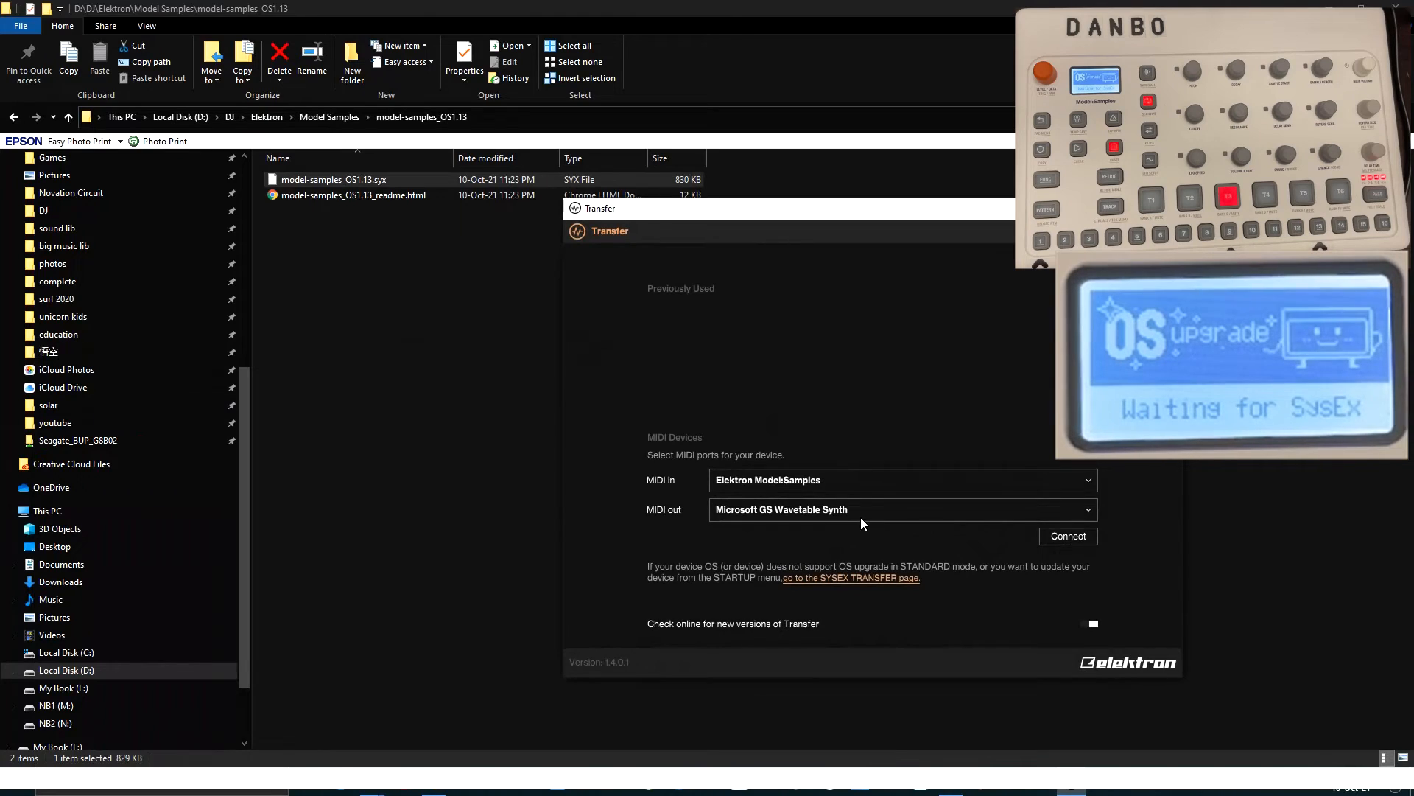
# Return to the SysEx Transfer page with Elektron Model:Samples as the MIDI port.
pyautogui.click(902, 510)
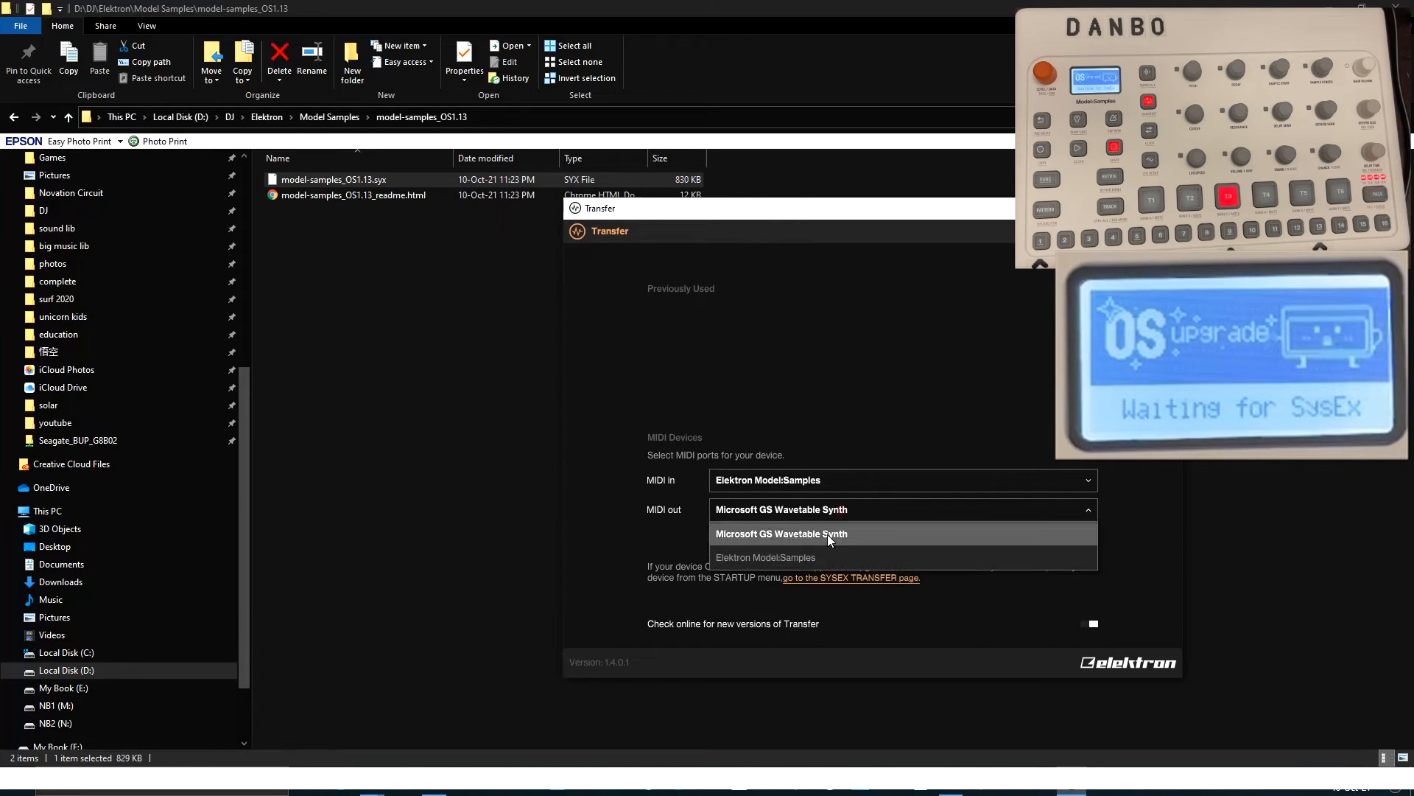
pyautogui.click(765, 557)
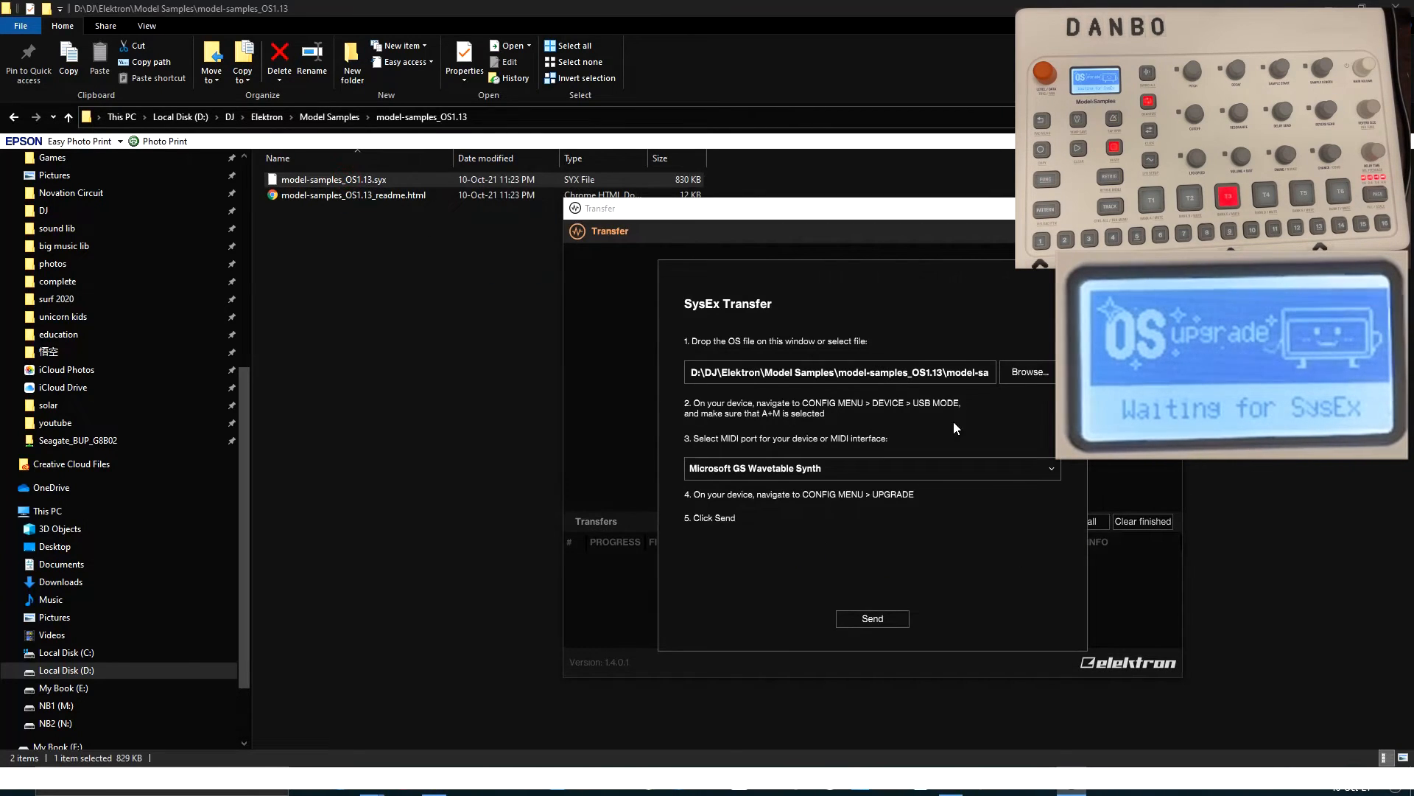
pyautogui.click(870, 467)
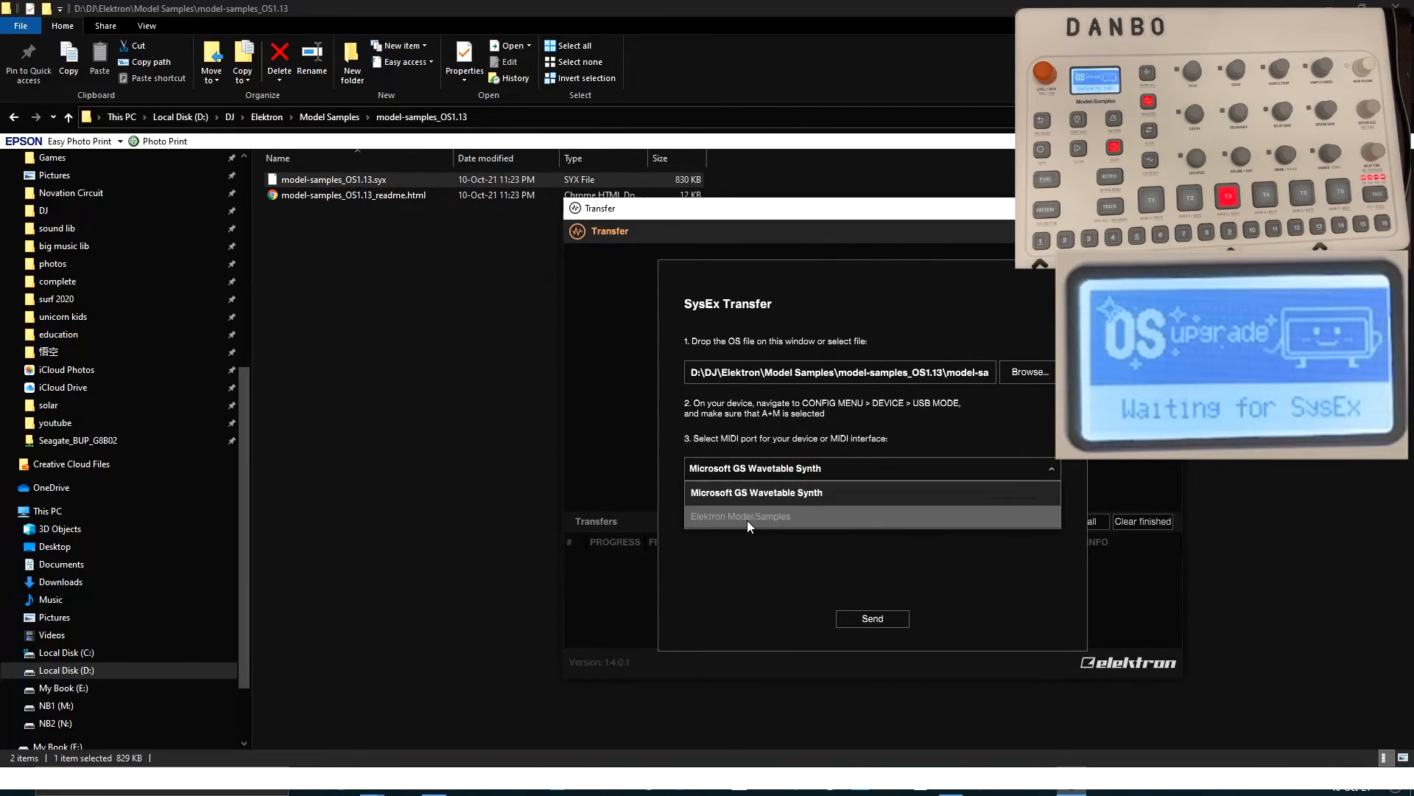
pyautogui.click(741, 516)
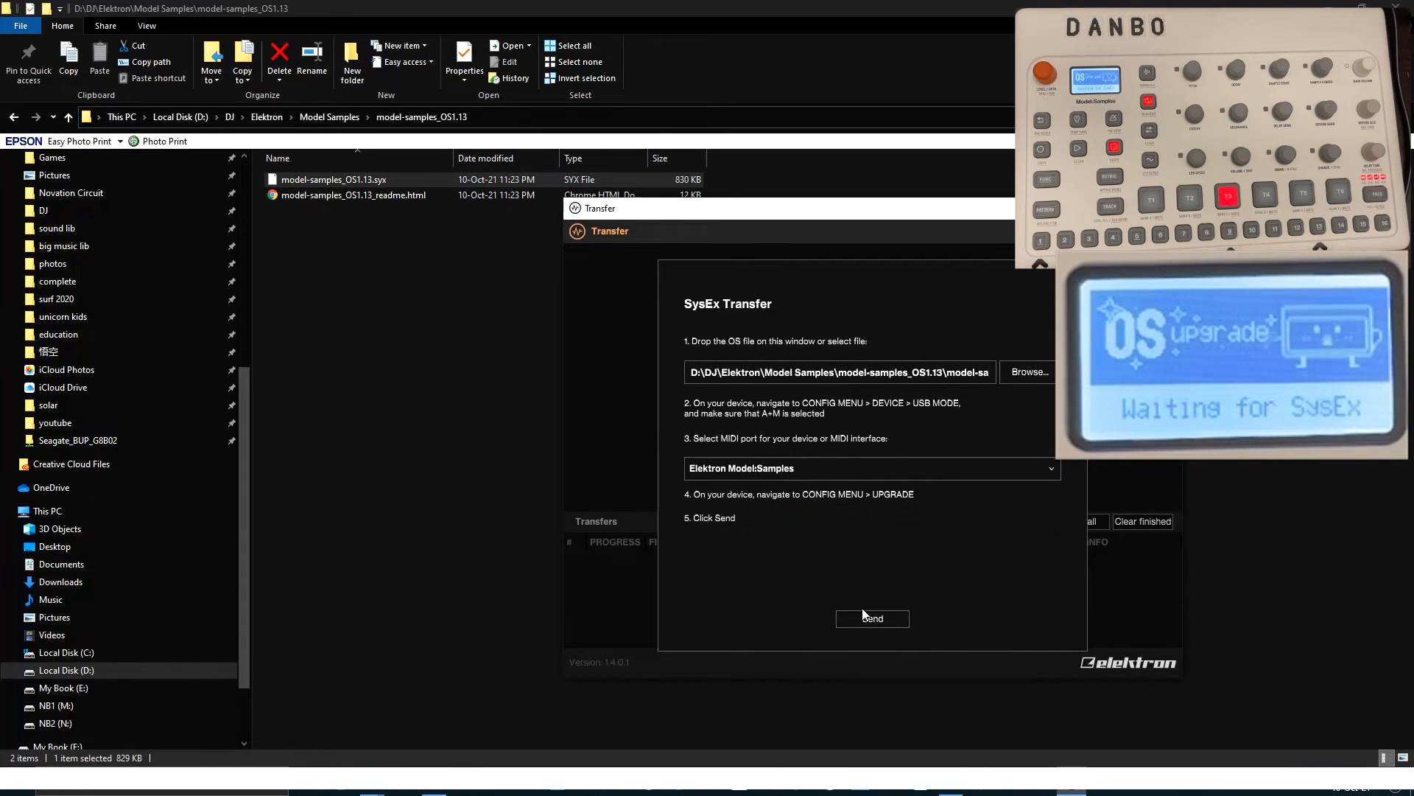
pyautogui.click(870, 617)
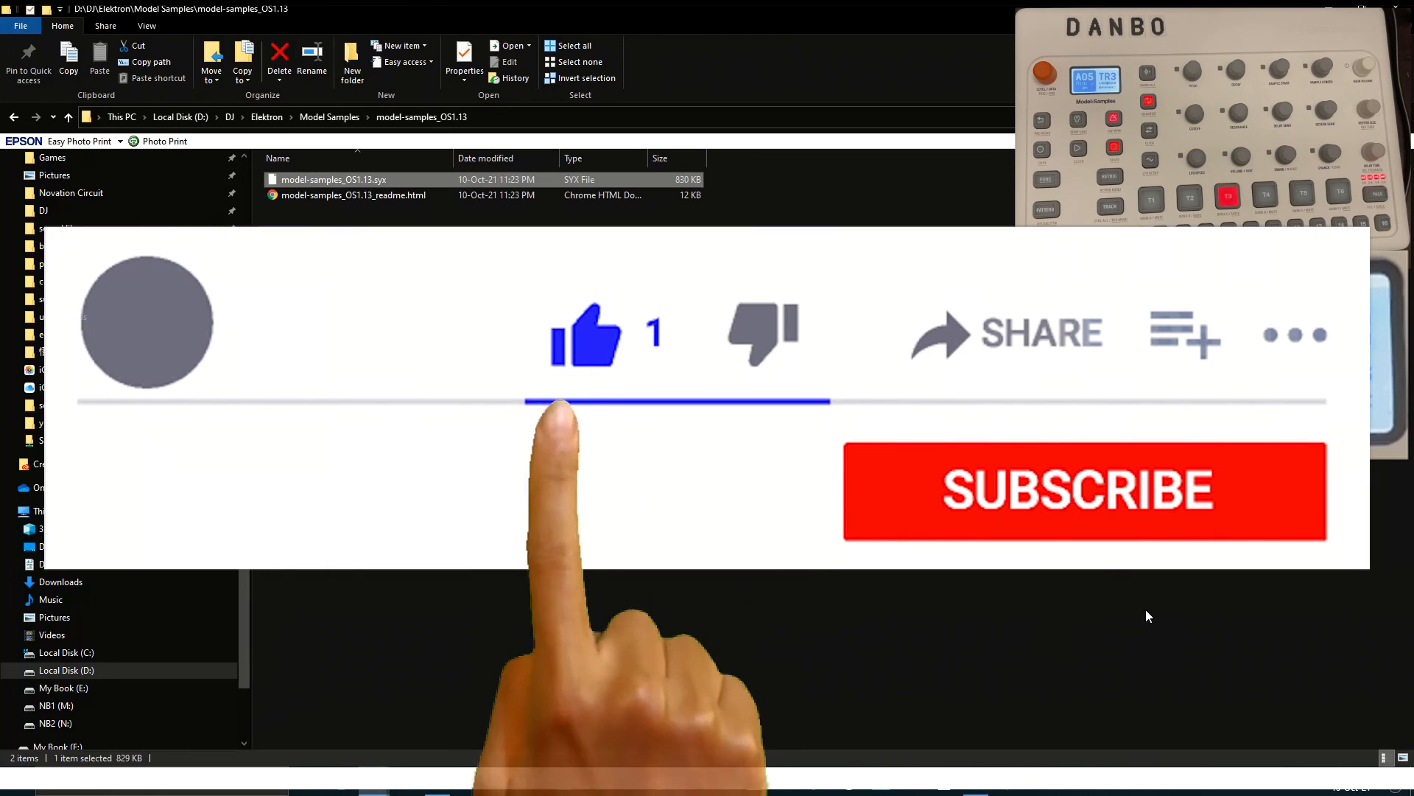
# Stop Audacity's audio recording from the transport toolbar.
pyautogui.click(1086, 491)
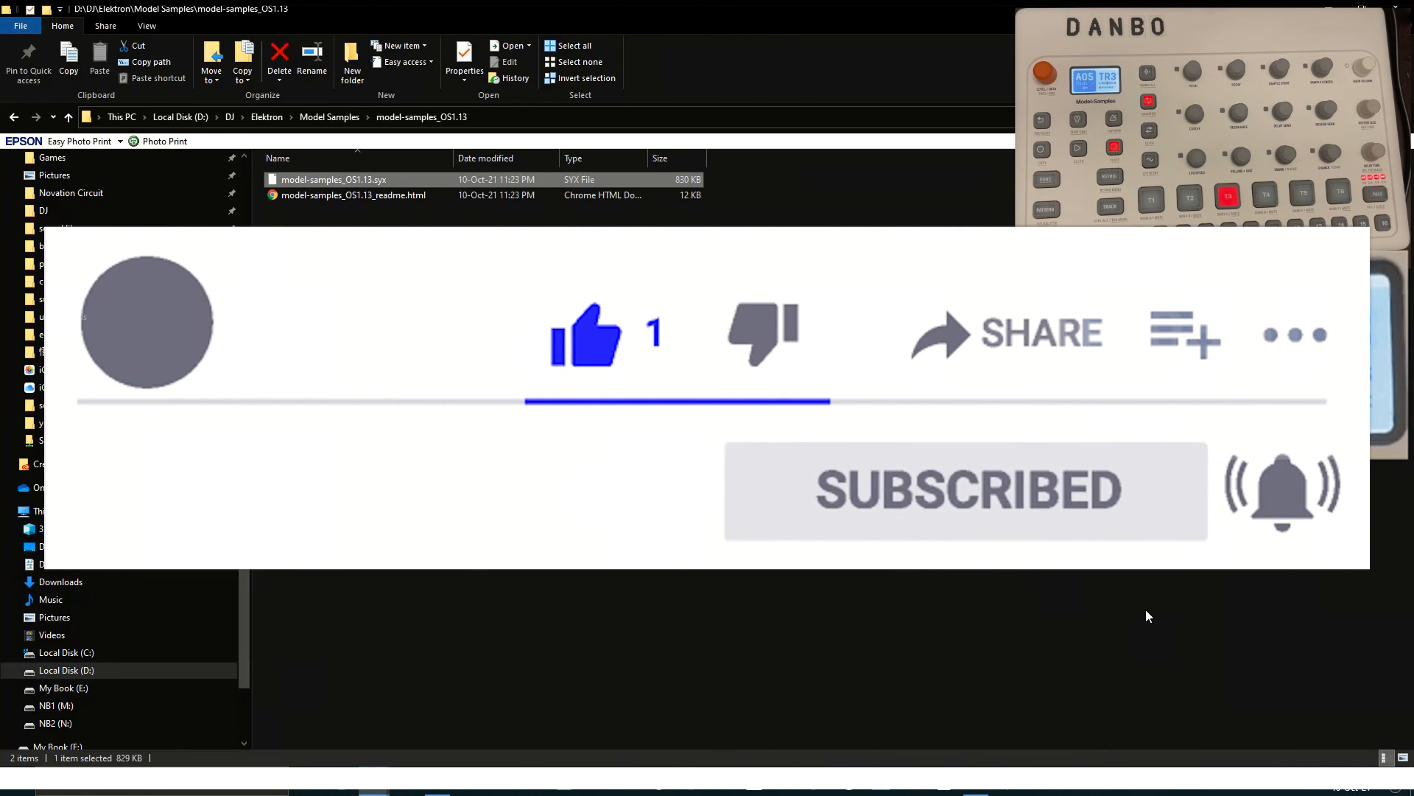
pyautogui.moveTo(1369, 709)
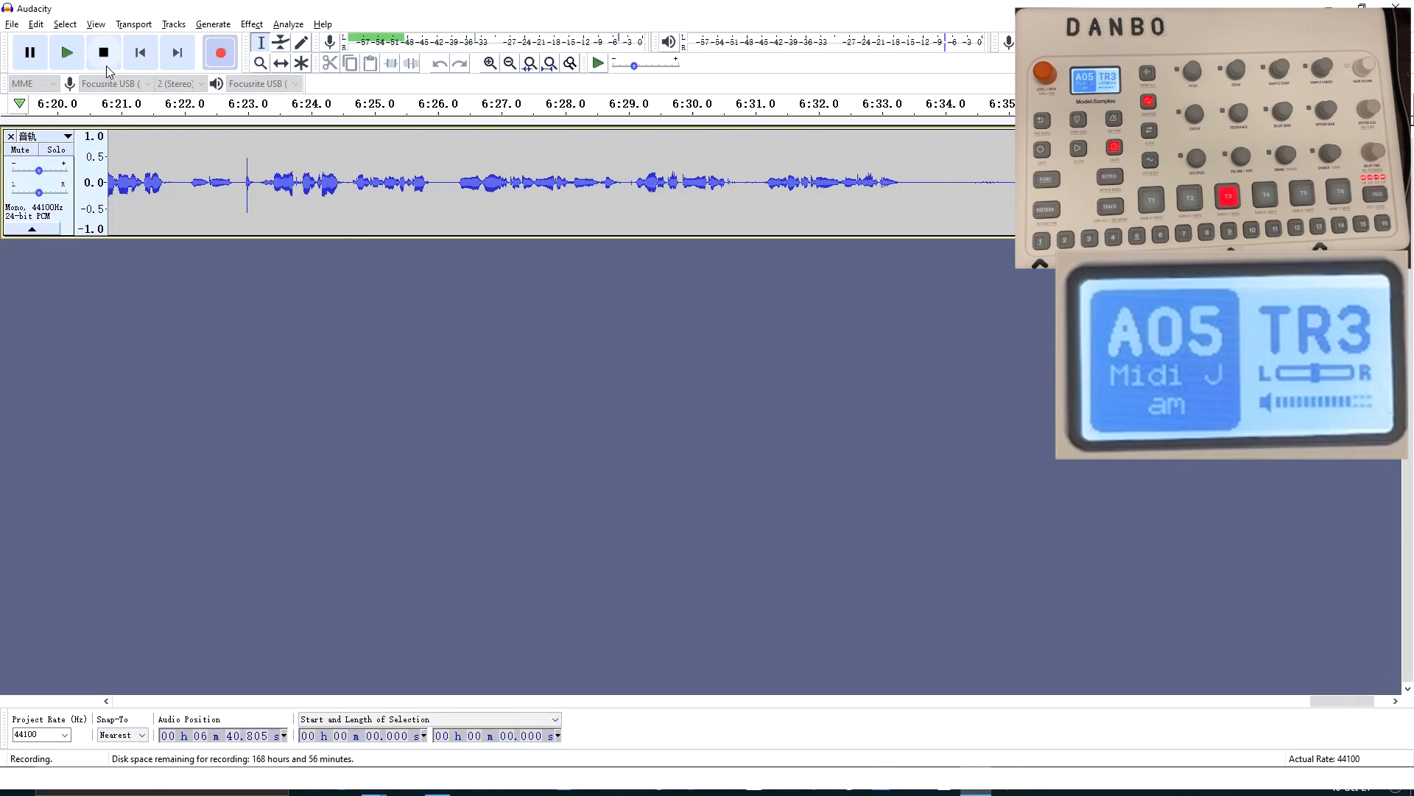
pyautogui.click(103, 51)
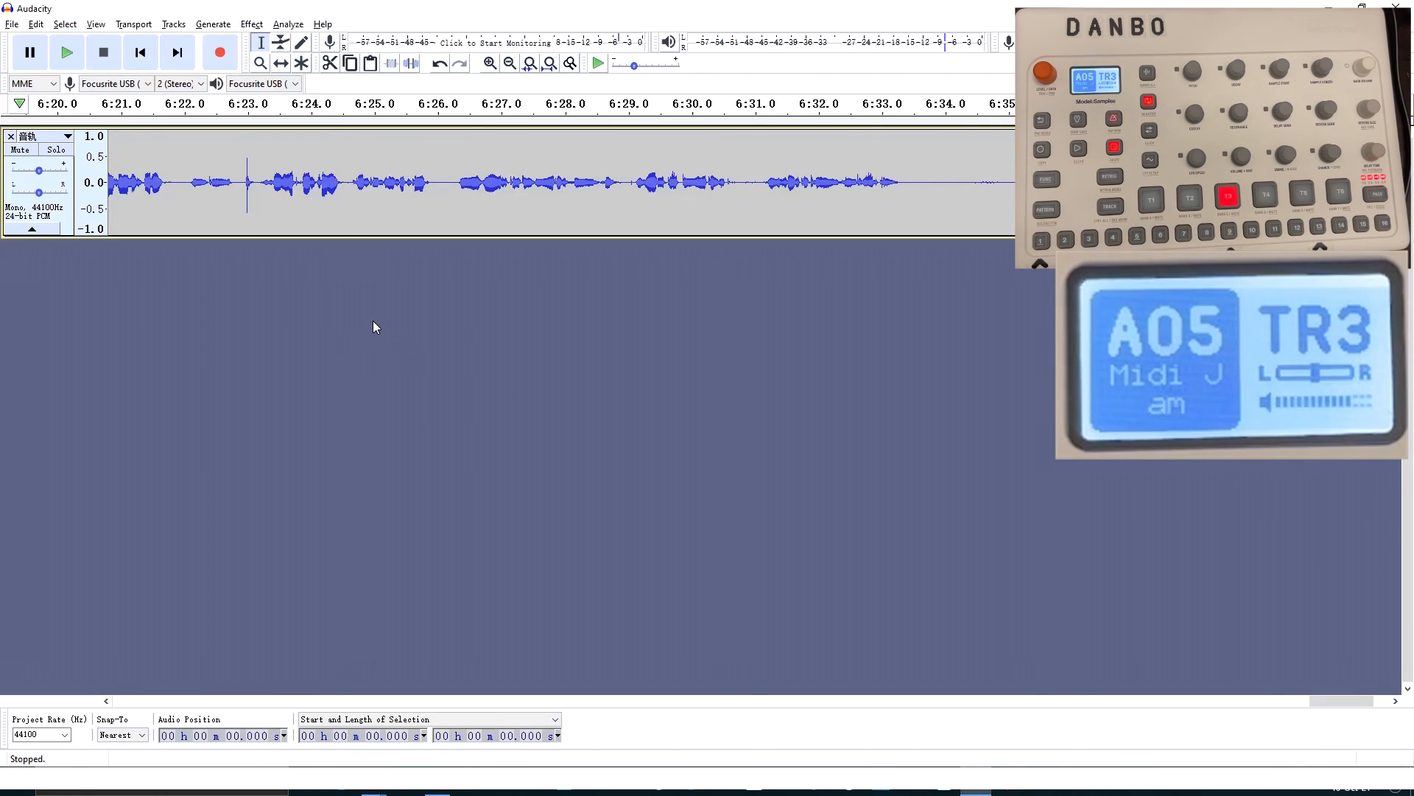